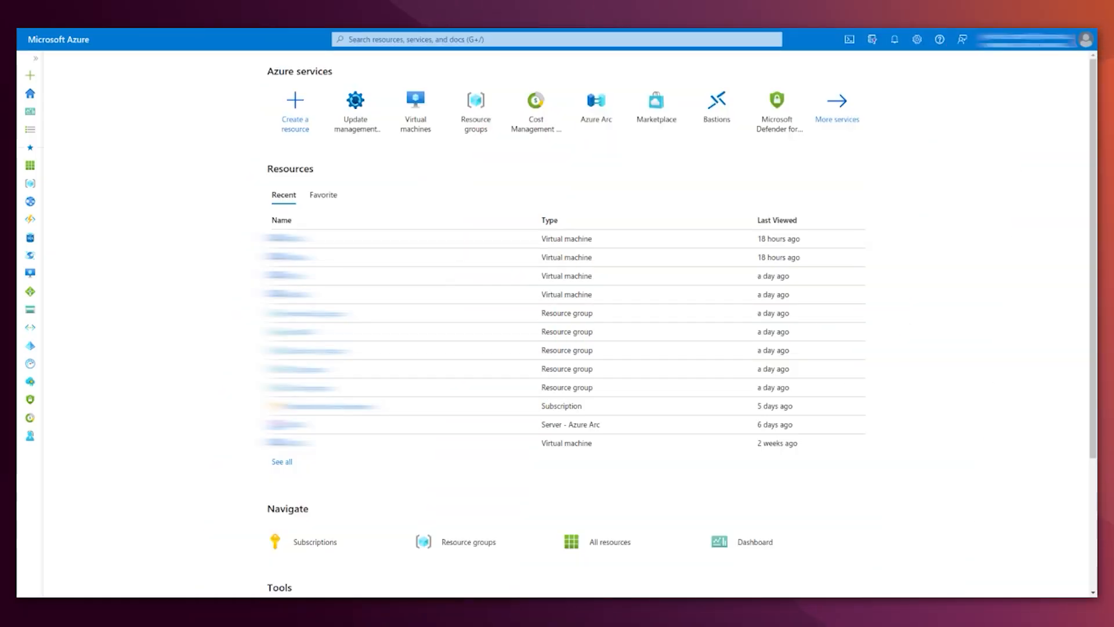
mouse_move(920, 278)
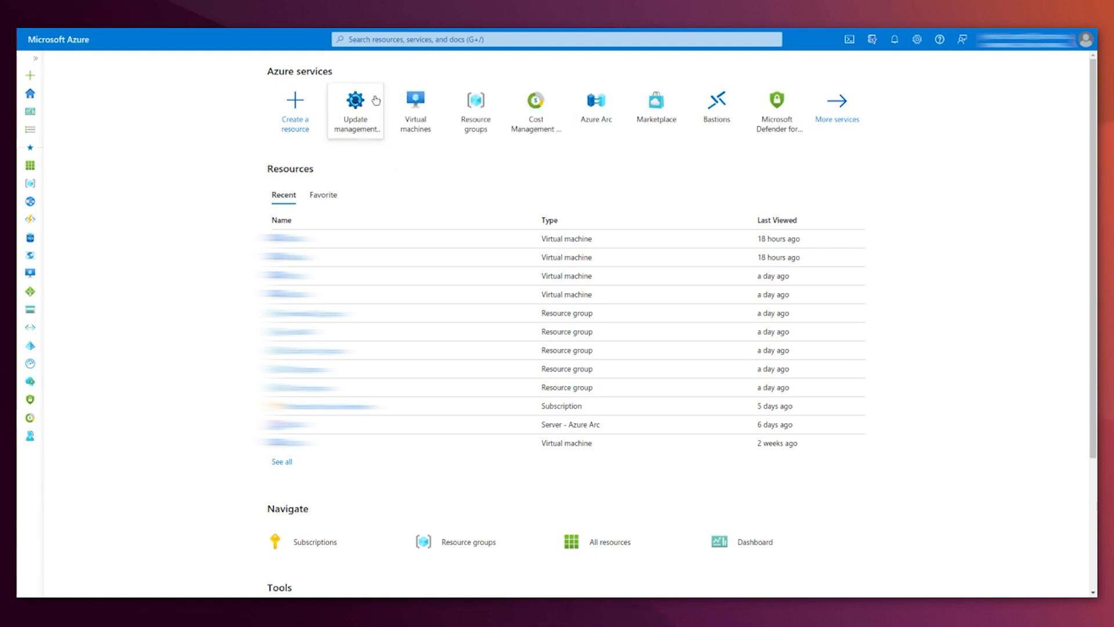
Review the Update management center overview down to the 539 pending Linux updates chart
left_click(355, 111)
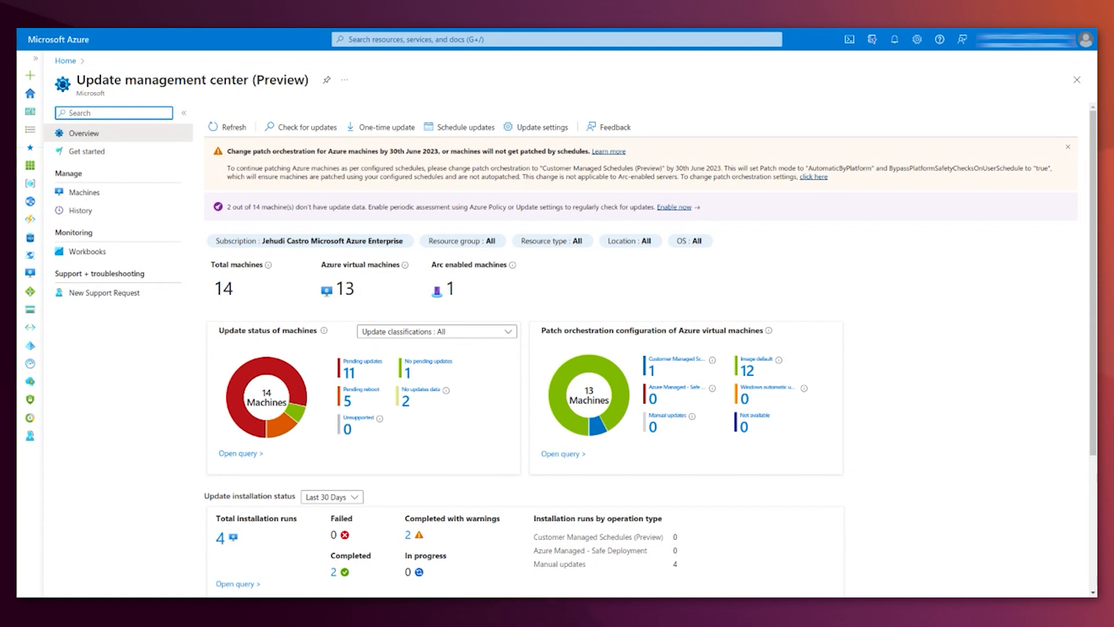
mouse_move(879, 286)
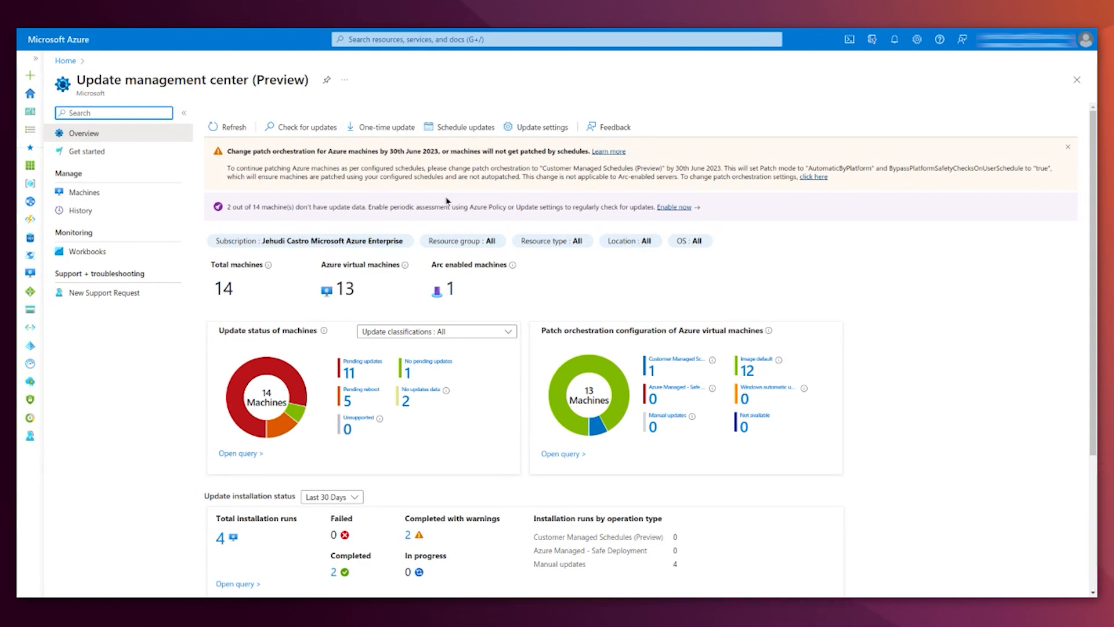
mouse_move(863, 296)
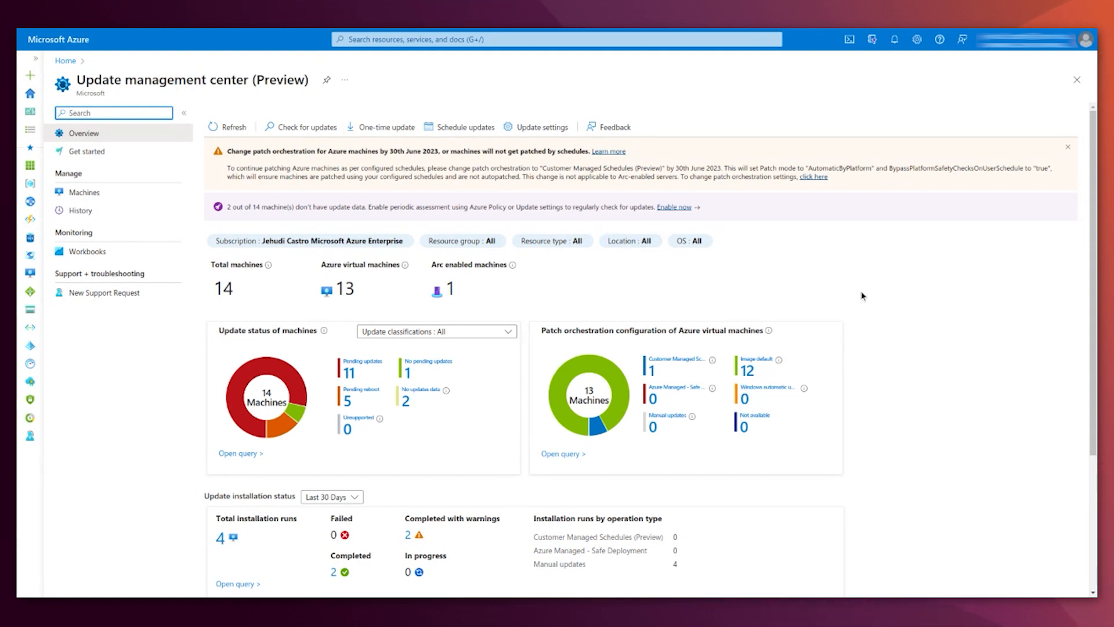
scroll("down", 3)
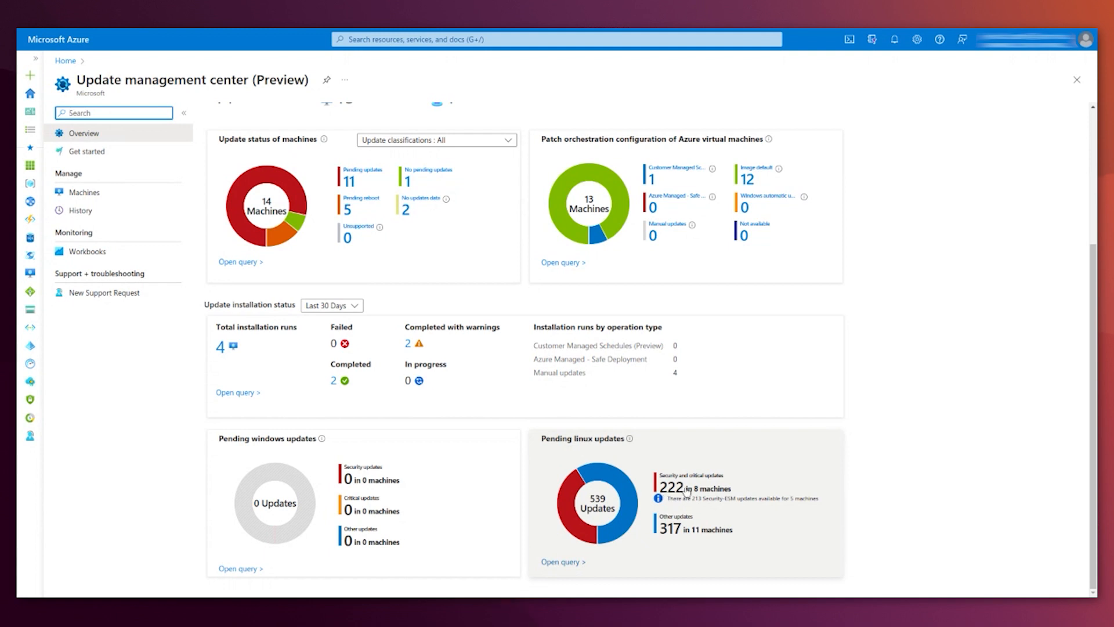
mouse_move(721, 489)
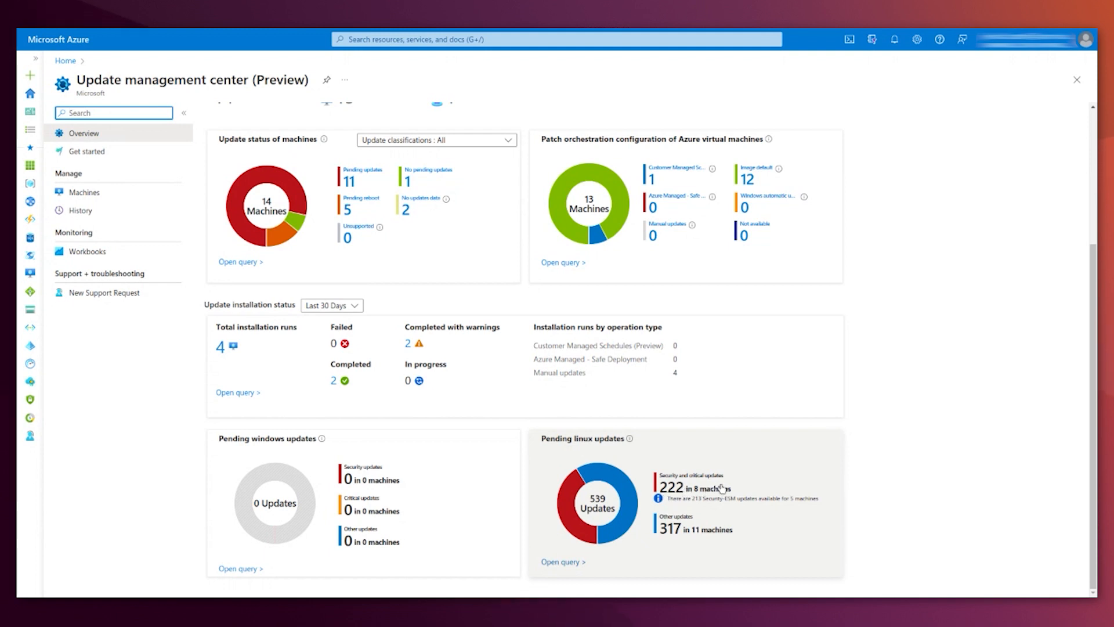
mouse_move(721, 490)
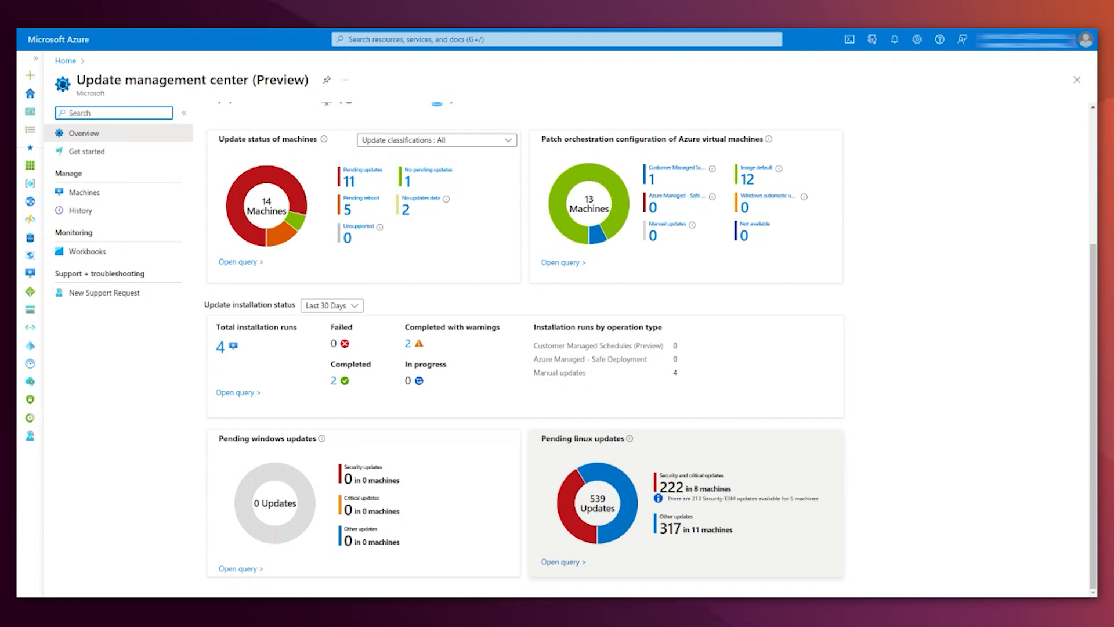
mouse_move(793, 482)
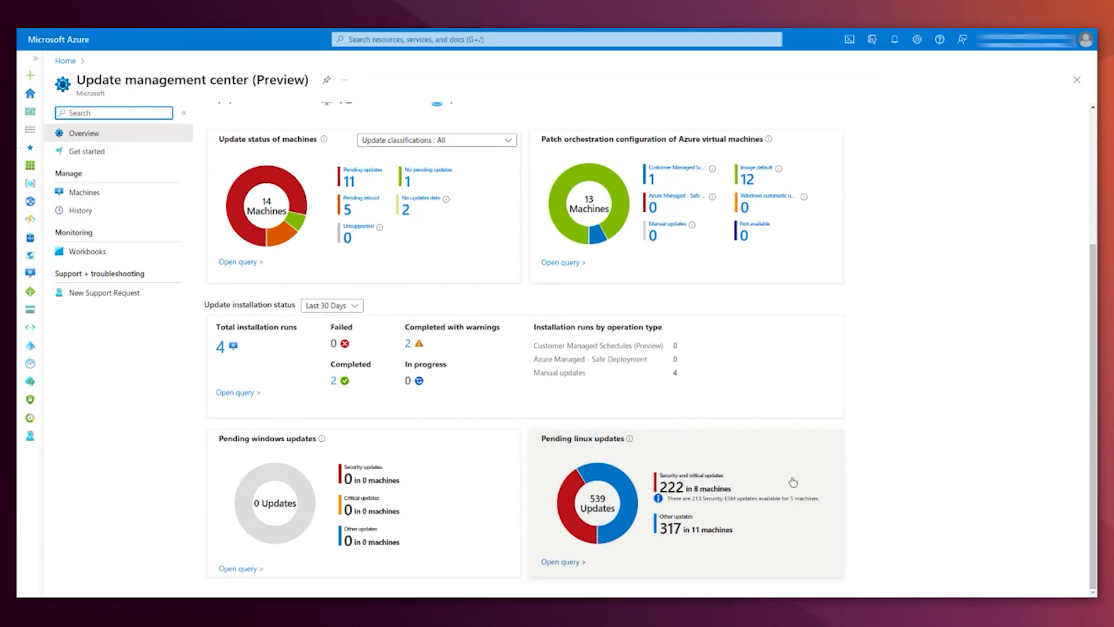
mouse_move(896, 221)
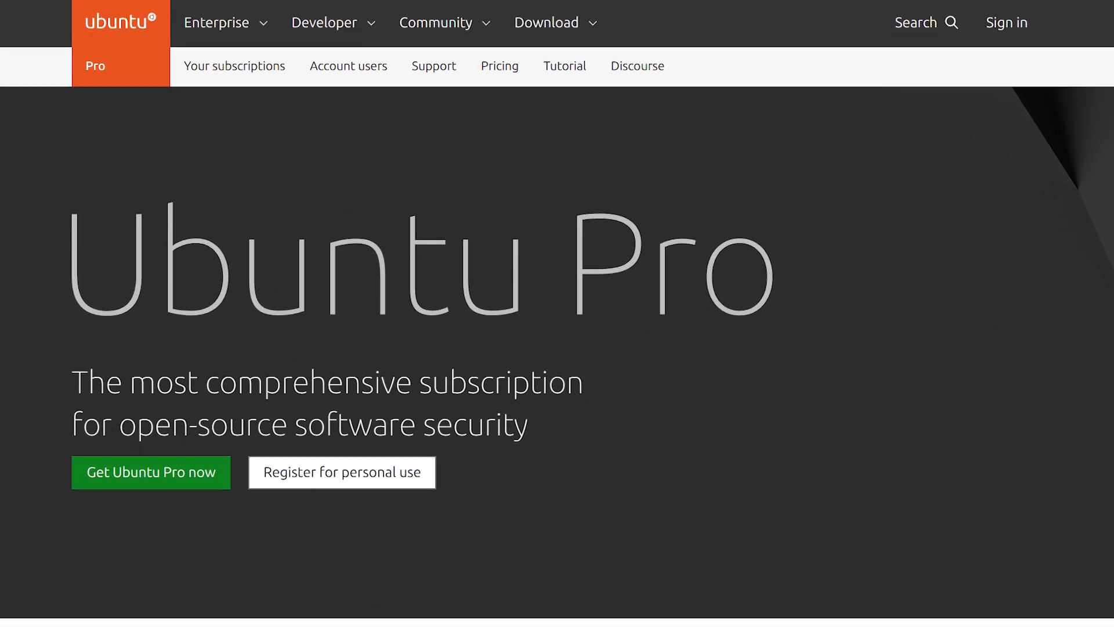
scroll("down", 3)
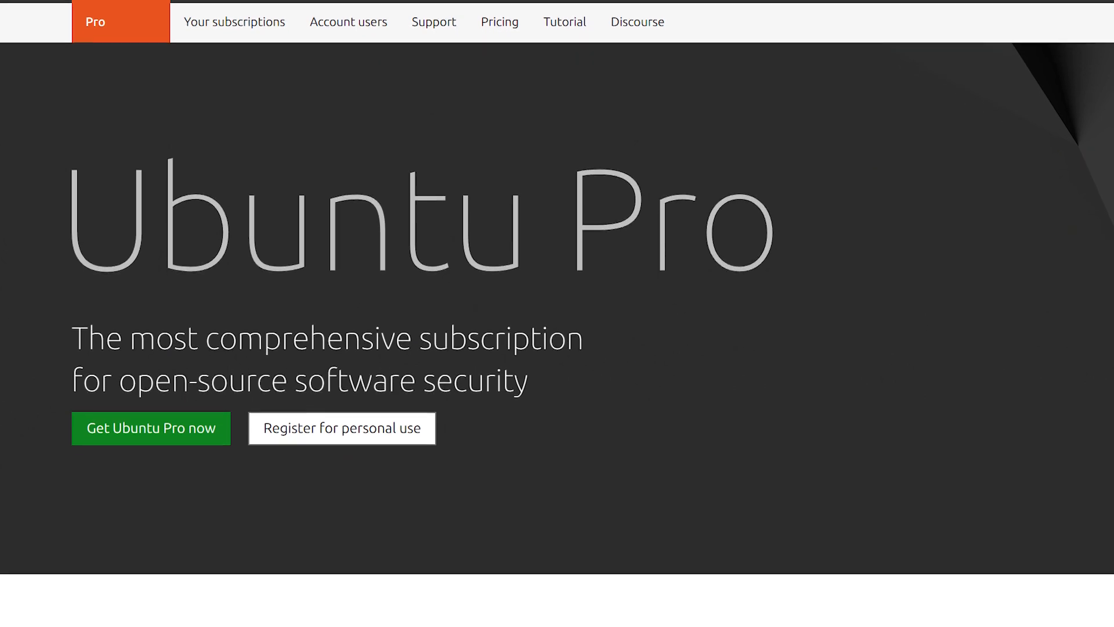
scroll("down", 3)
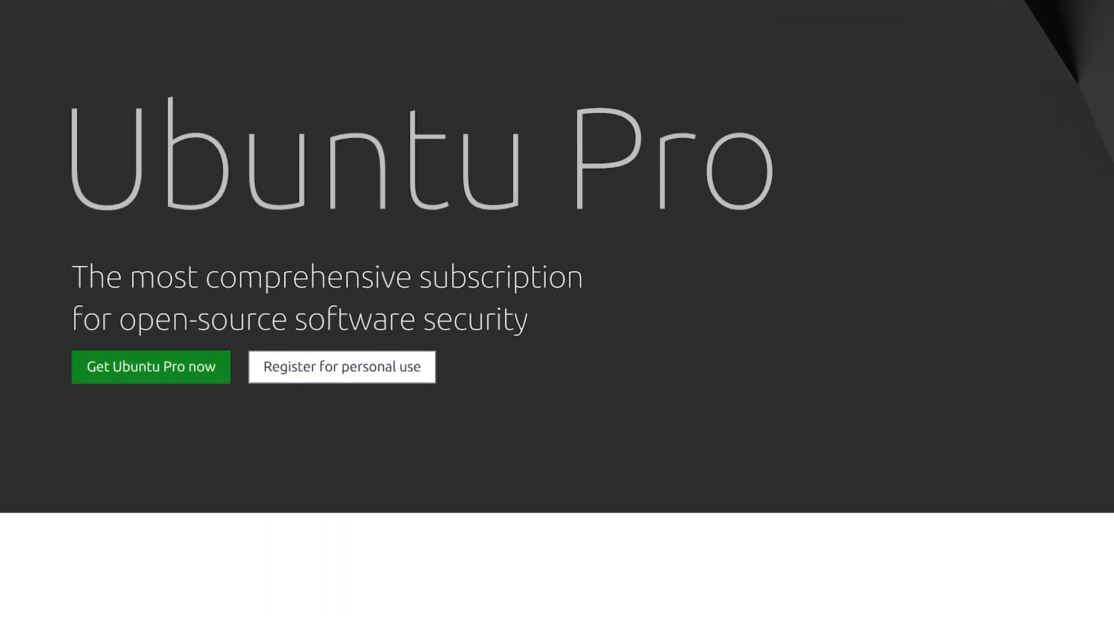
scroll("down", 3)
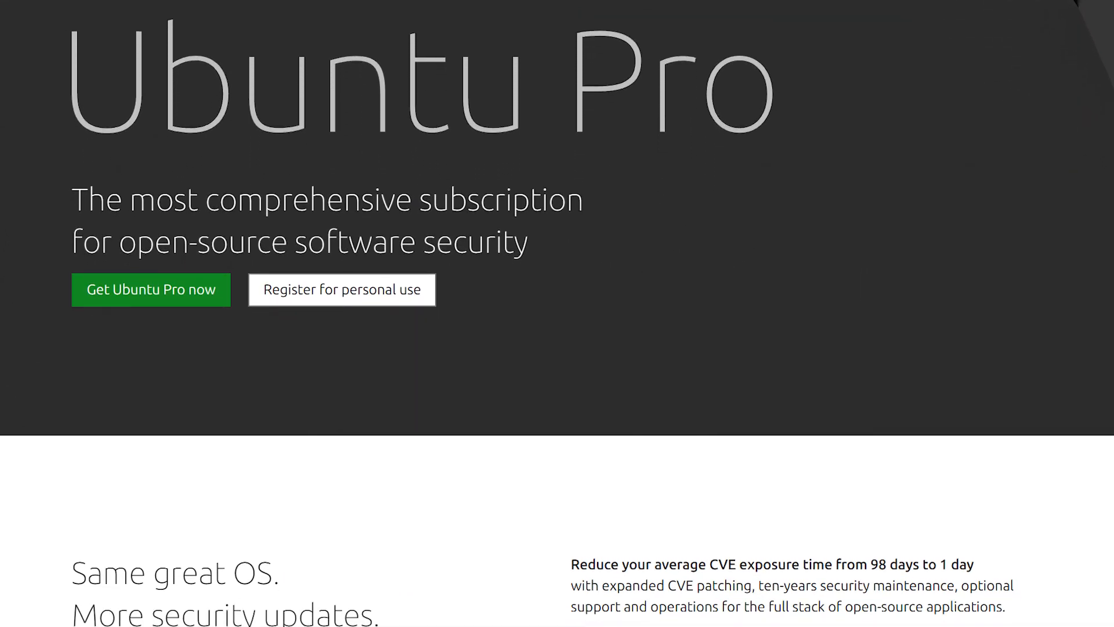
scroll("down", 3)
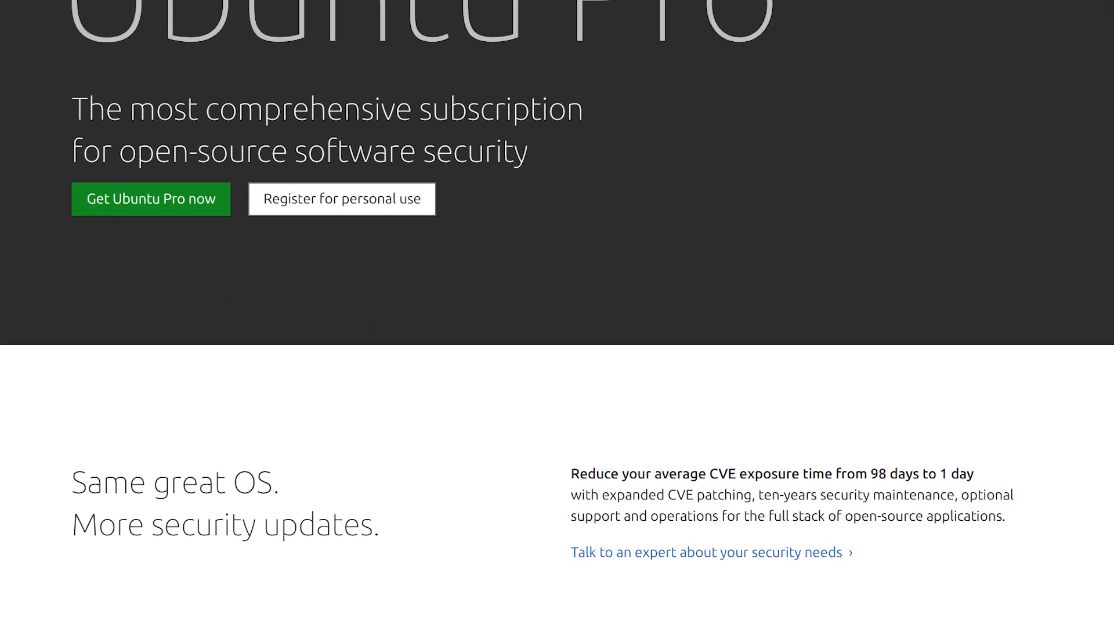
scroll("down", 3)
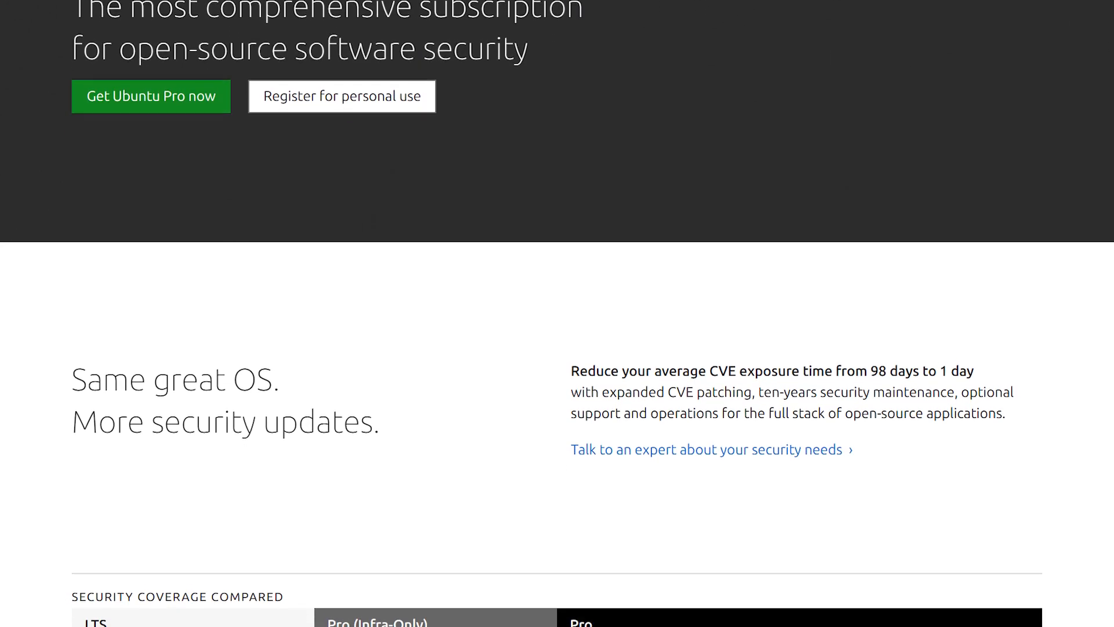
scroll("down", 3)
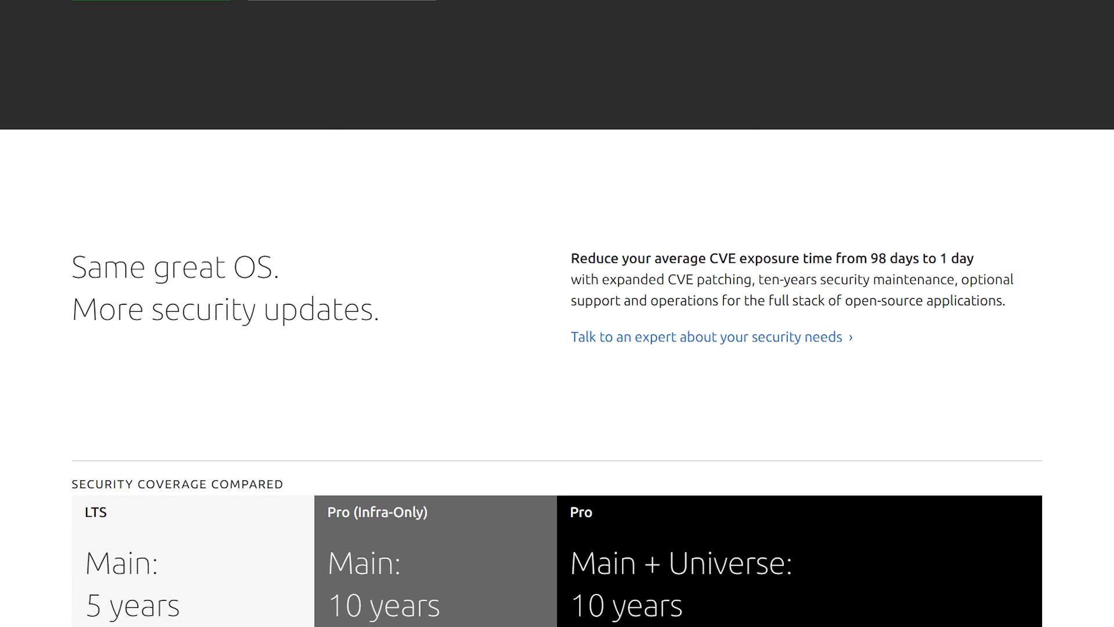
scroll("down", 3)
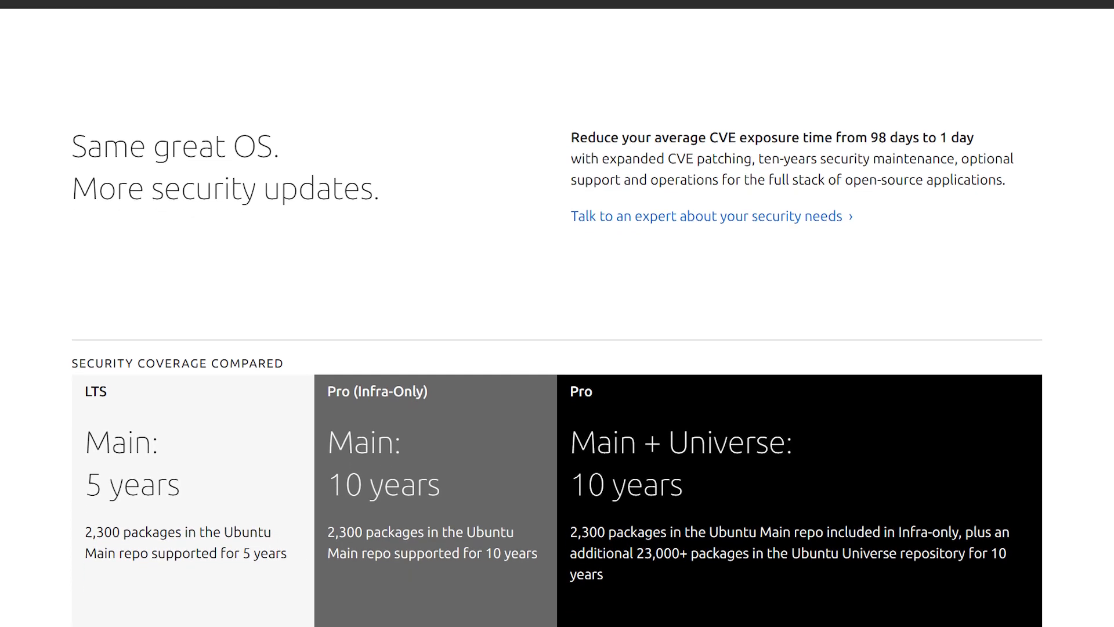
scroll("down", 3)
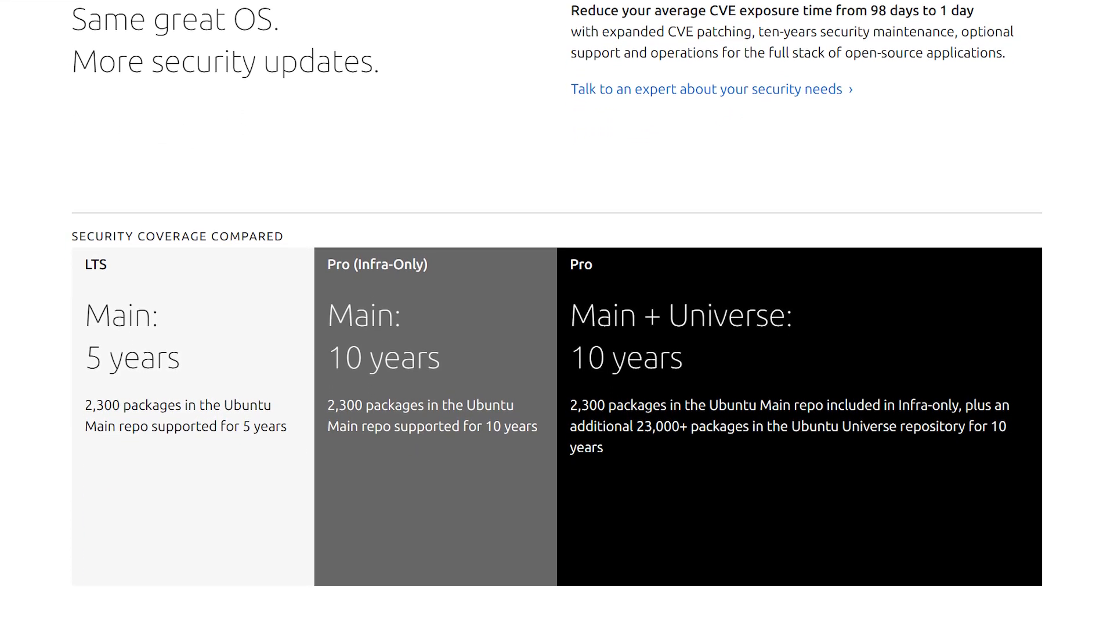
scroll("down", 3)
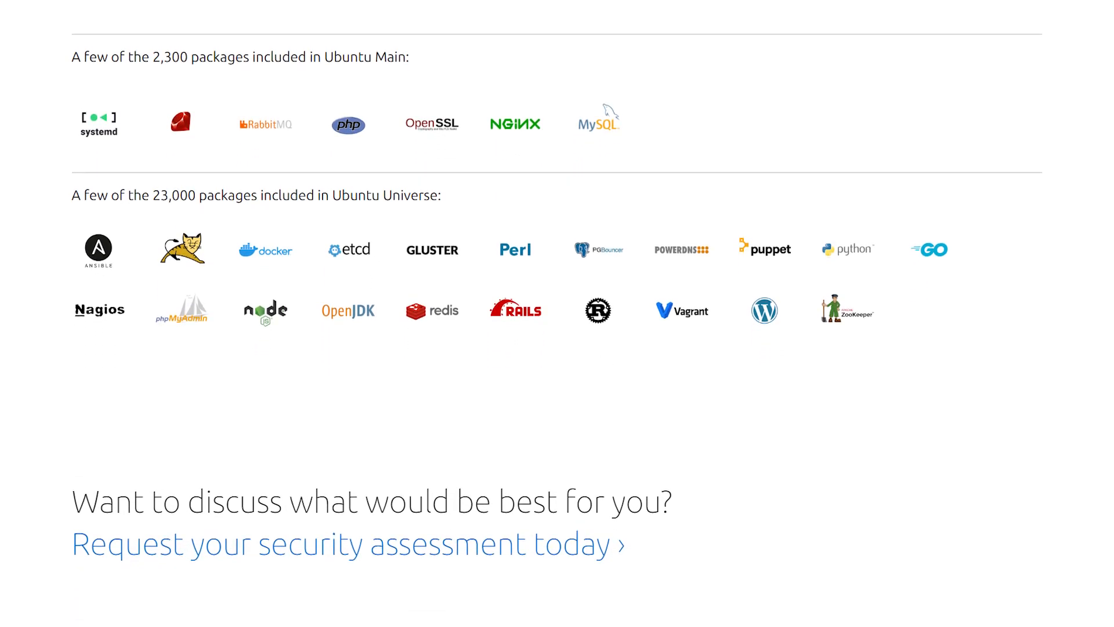
scroll("down", 3)
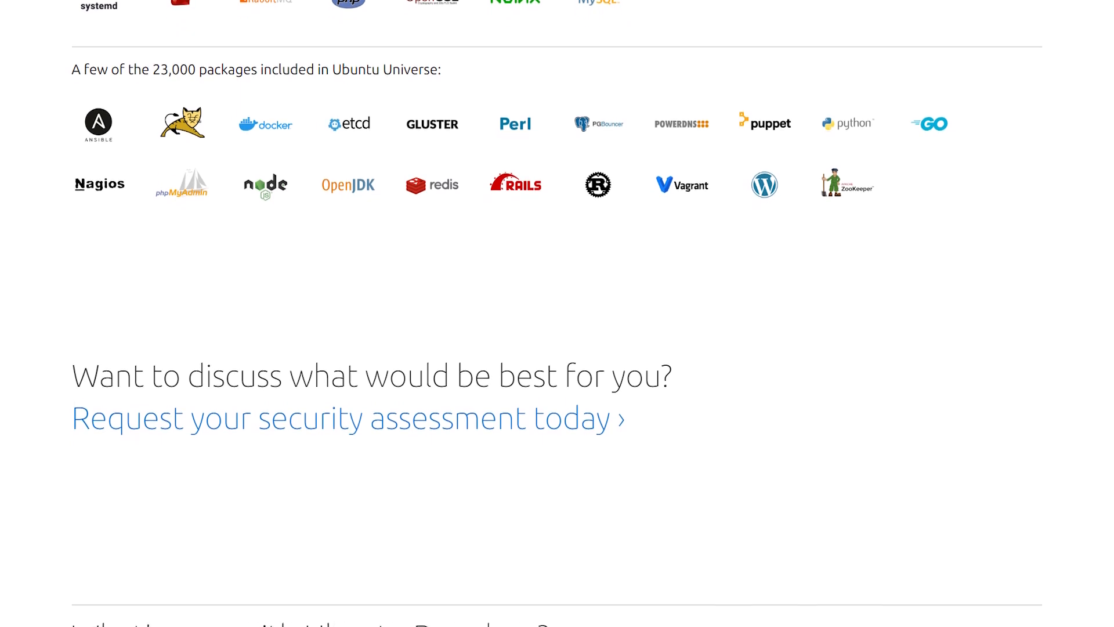
scroll("down", 3)
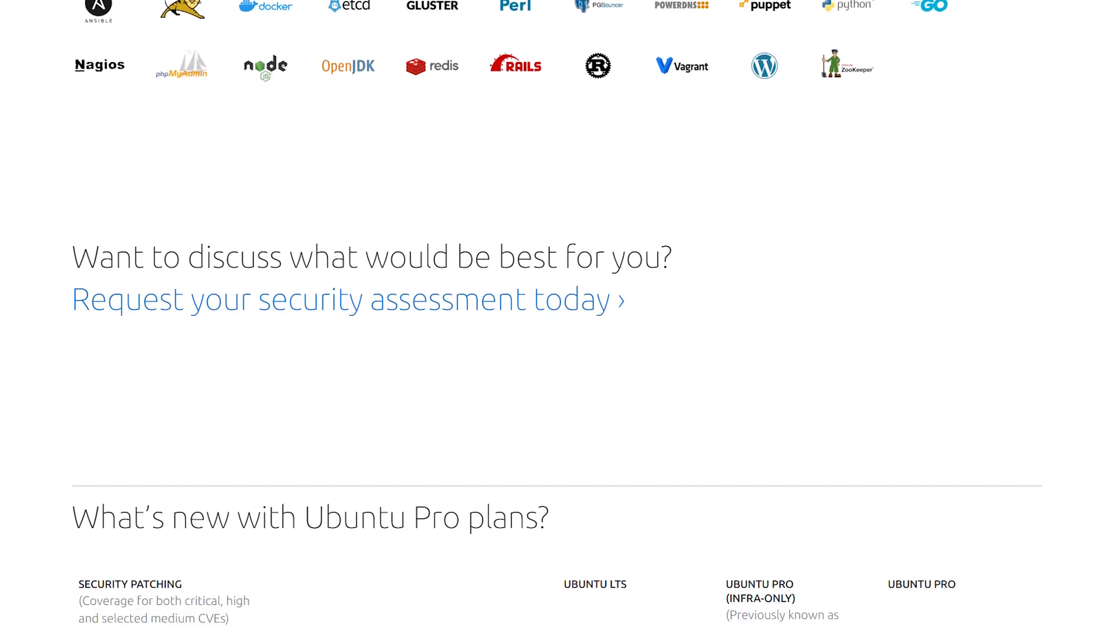
scroll("down", 3)
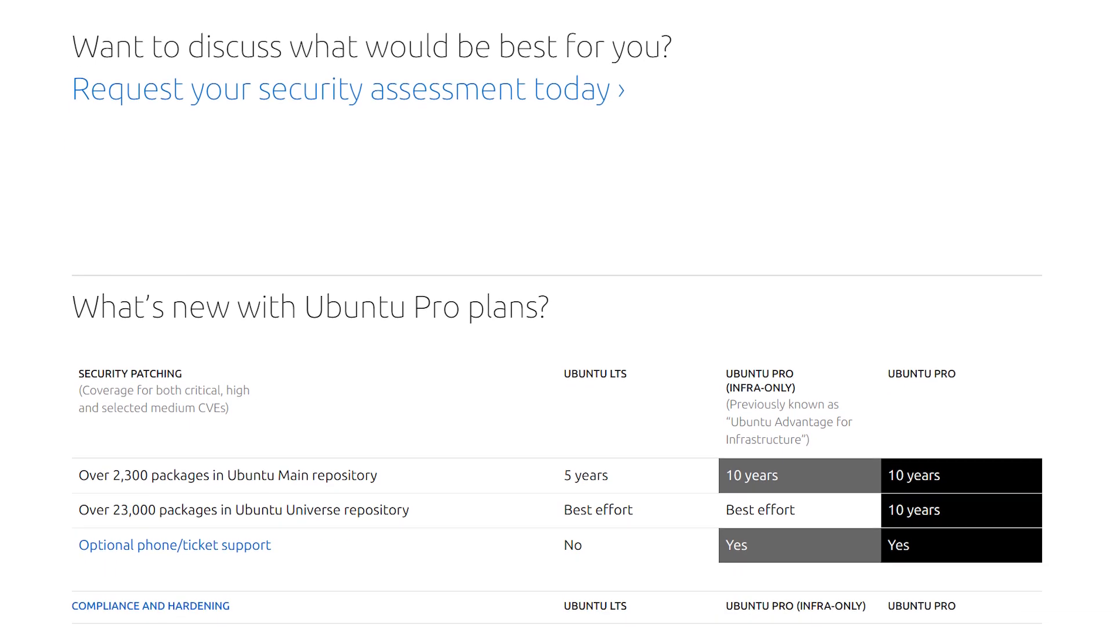
scroll("down", 3)
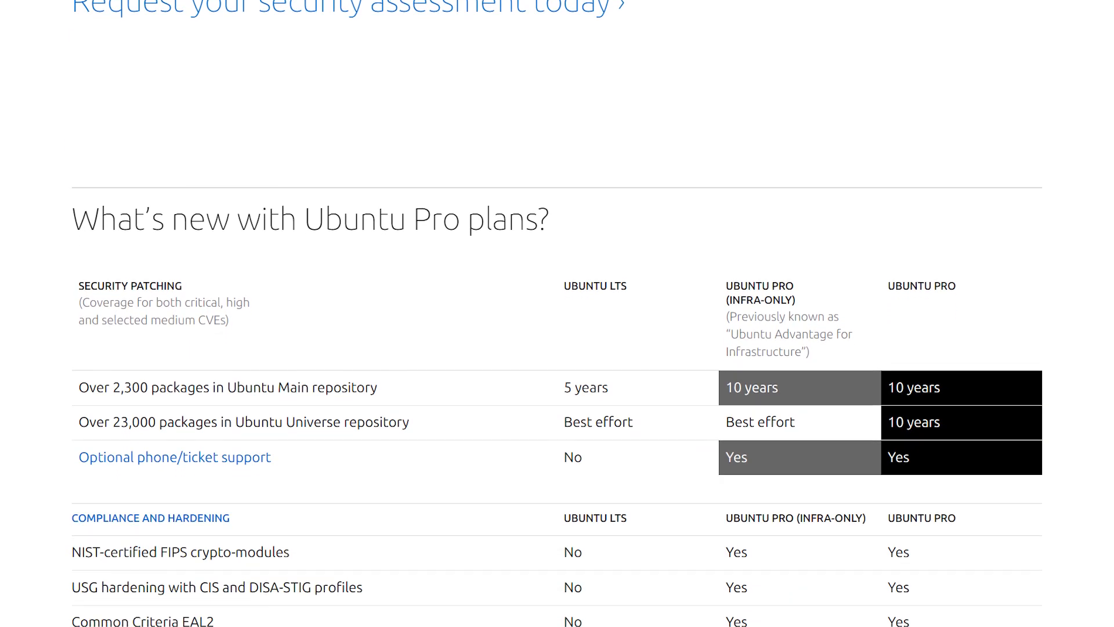
scroll("down", 3)
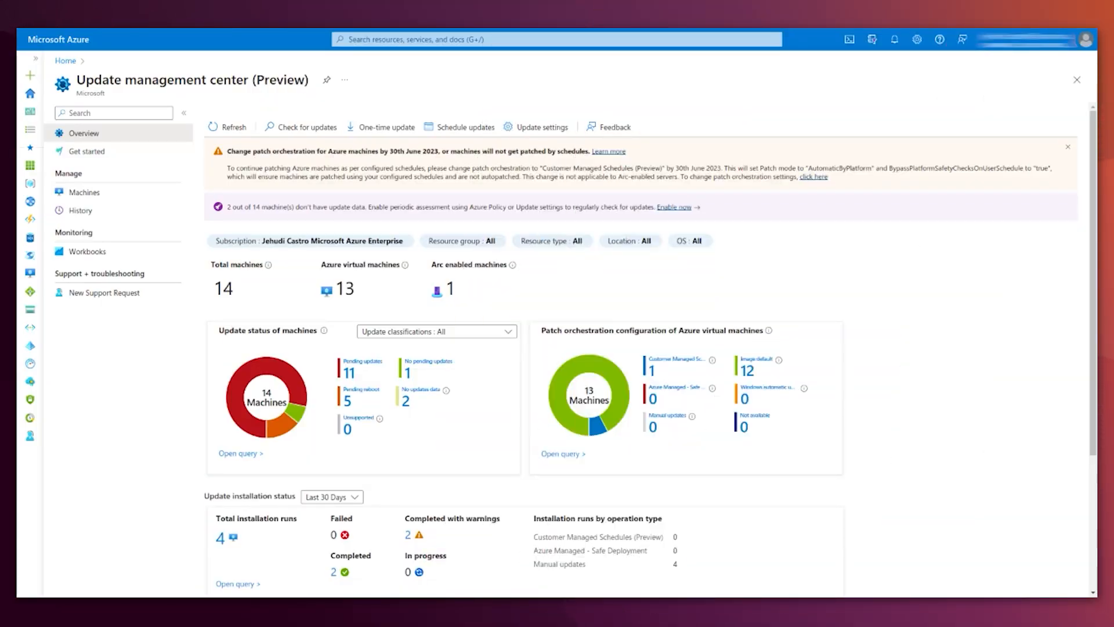
mouse_move(84, 192)
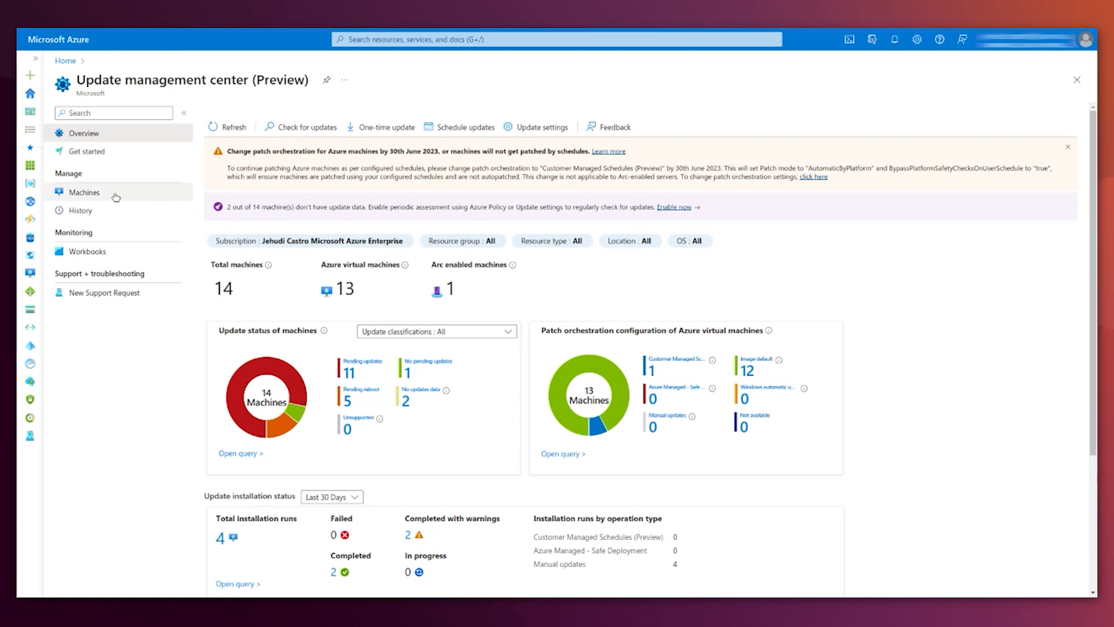
Check the 14 machines tracked for updates, then return to the portal home page
left_click(84, 191)
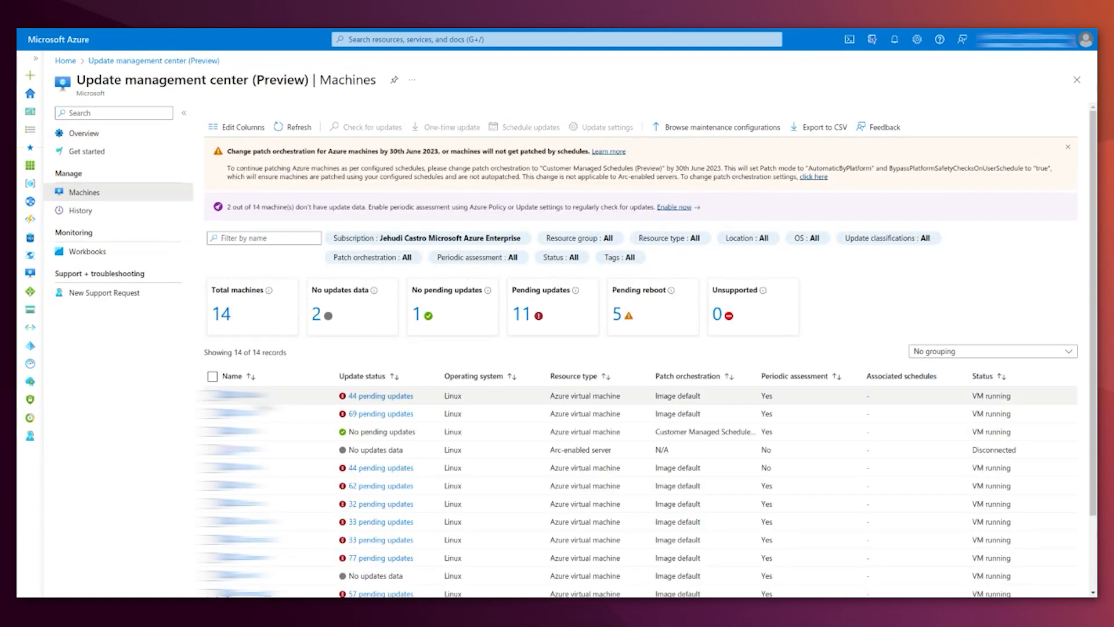
left_click(379, 396)
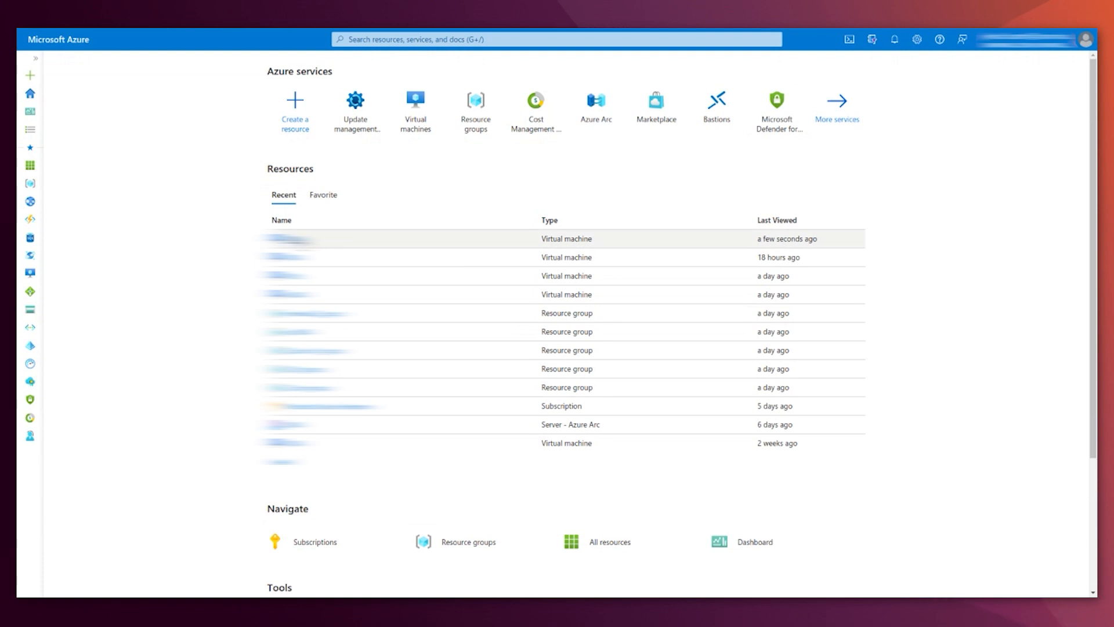
View the 1804u VM's Updates page listing 44 pending updates, 42 Security-ESM
left_click(291, 239)
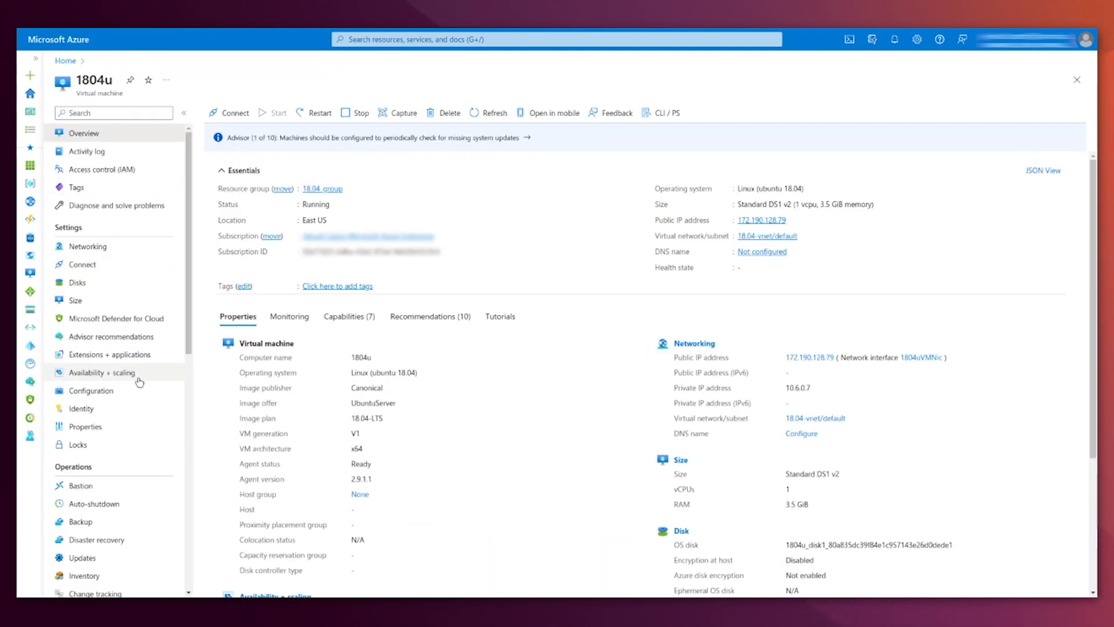
scroll("down", 3)
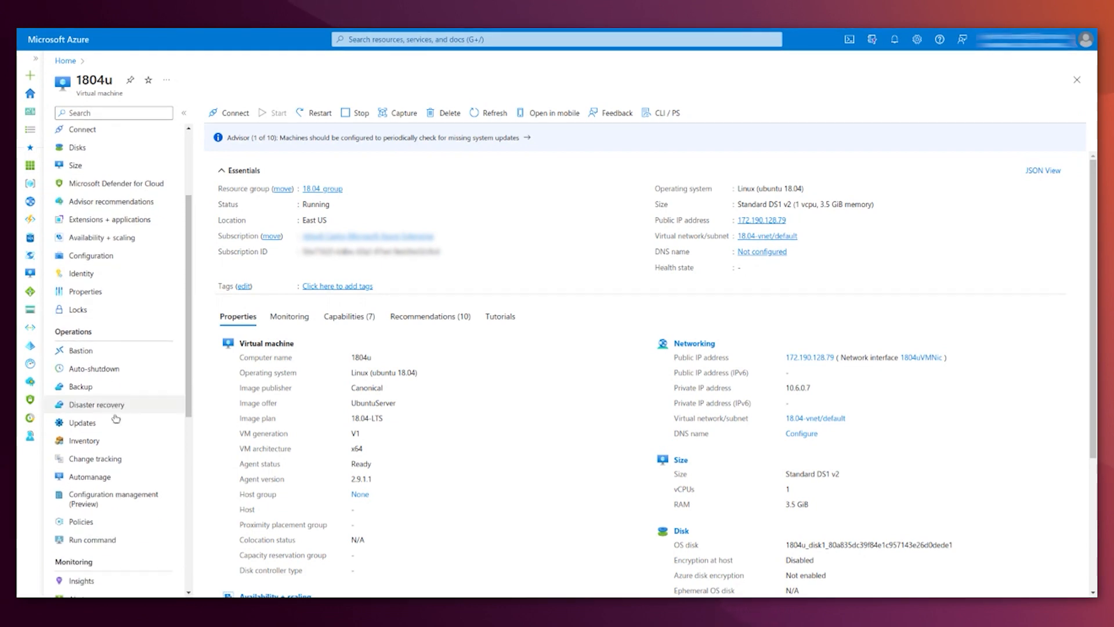
left_click(83, 423)
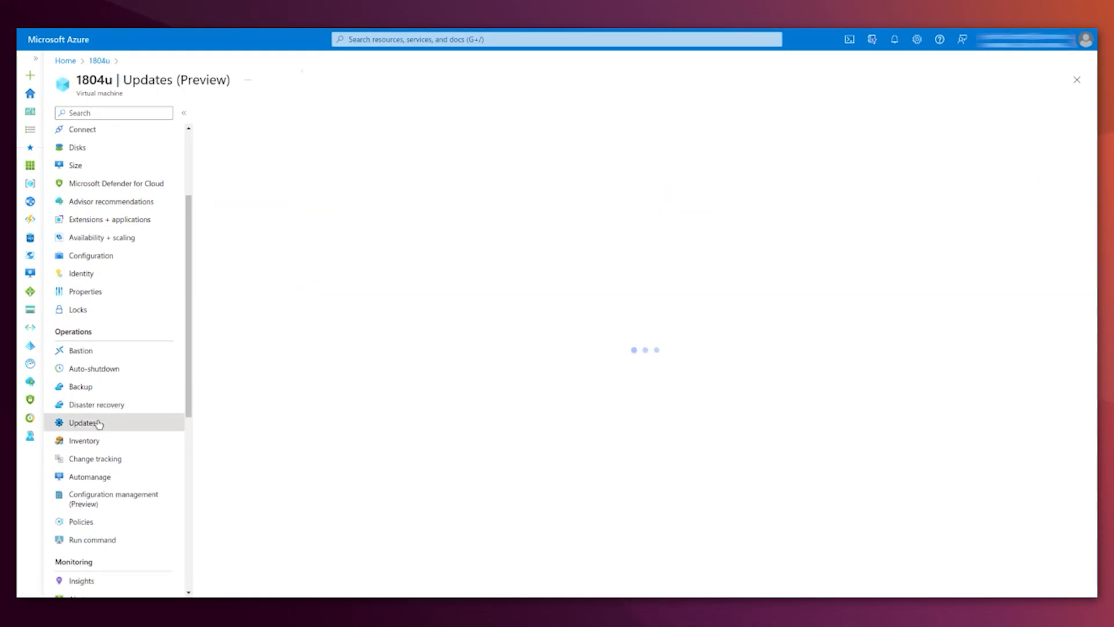
left_click(83, 422)
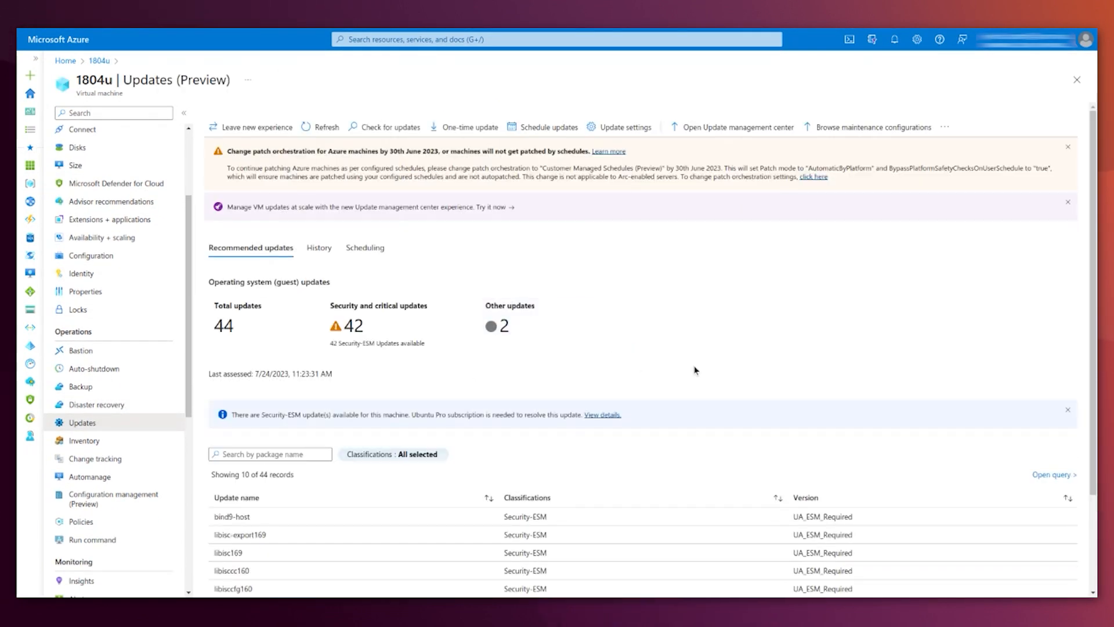
mouse_move(685, 354)
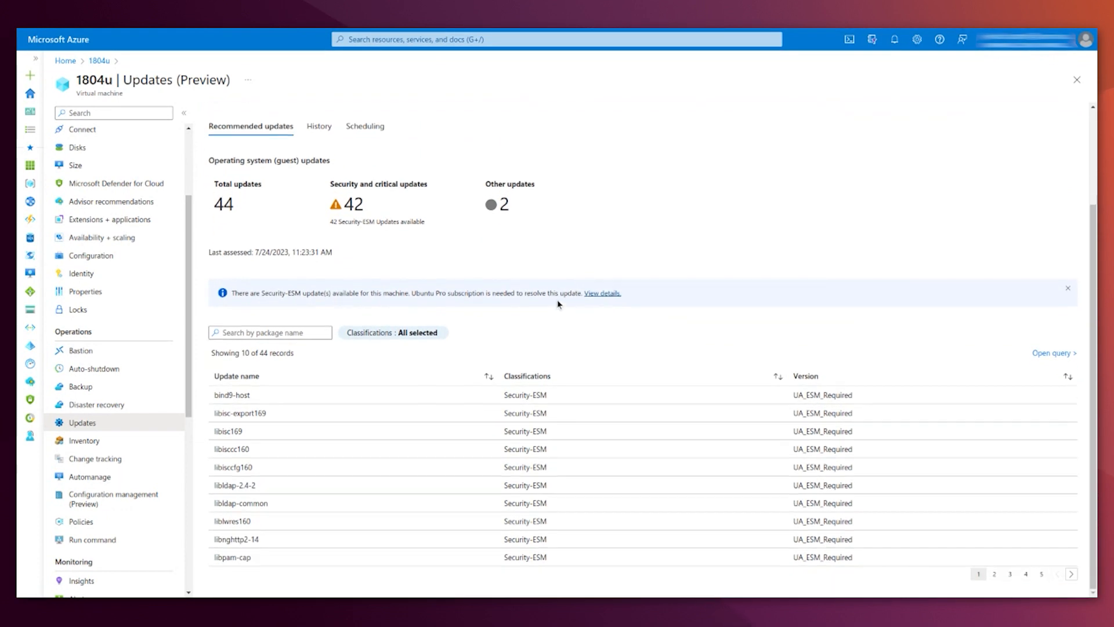
mouse_move(355, 210)
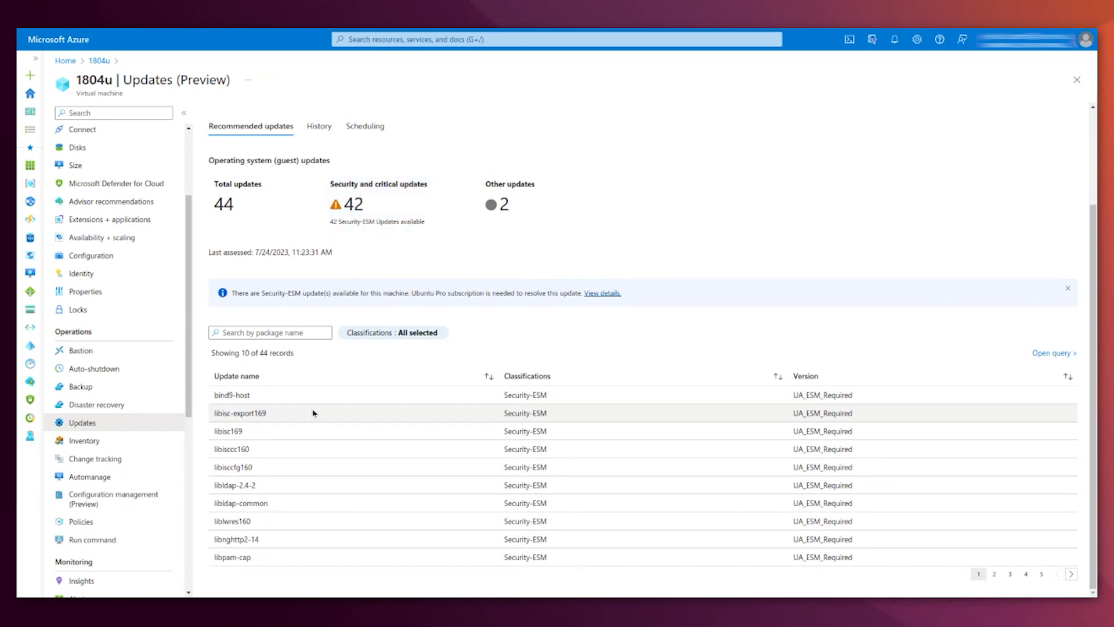
mouse_move(284, 549)
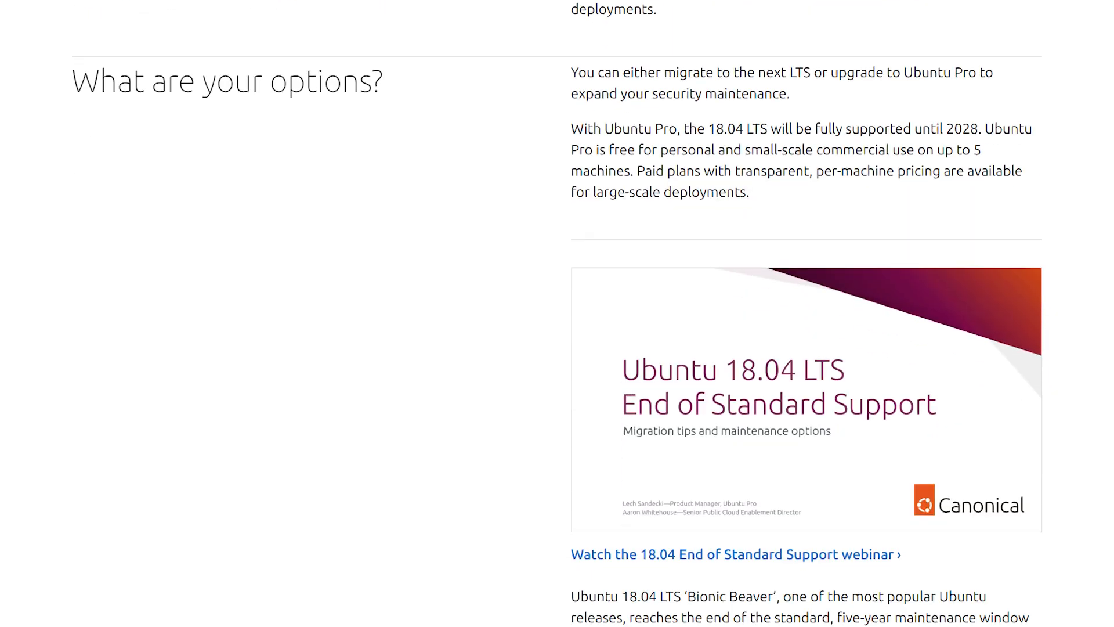
Read through the 18.04 LTS support options and Ubuntu Pro kernel and package coverage
scroll("down", 3)
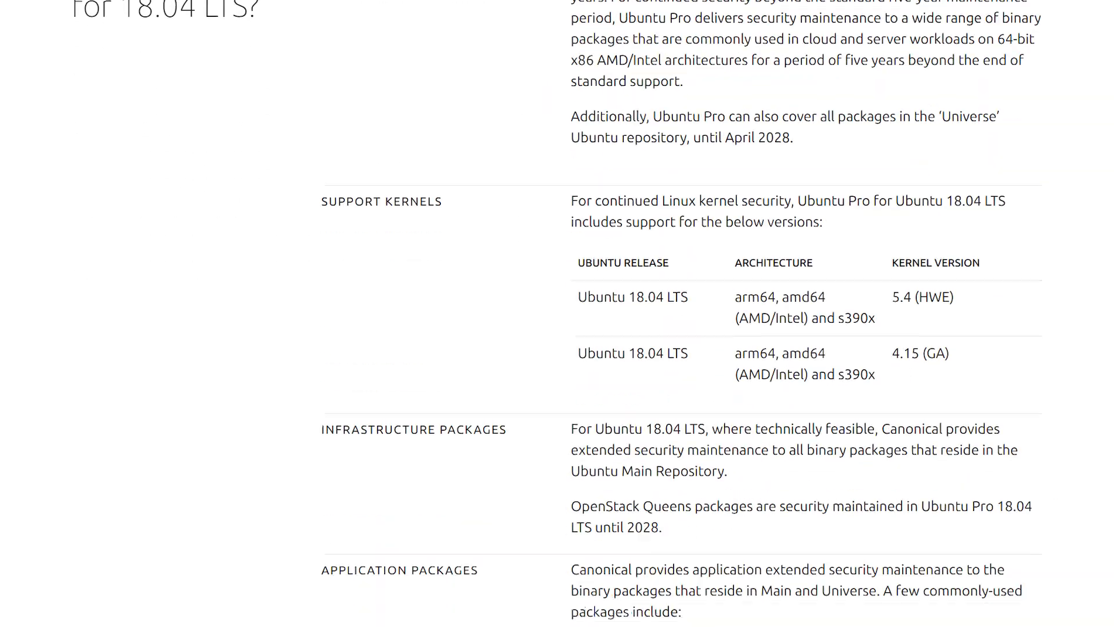
scroll("down", 3)
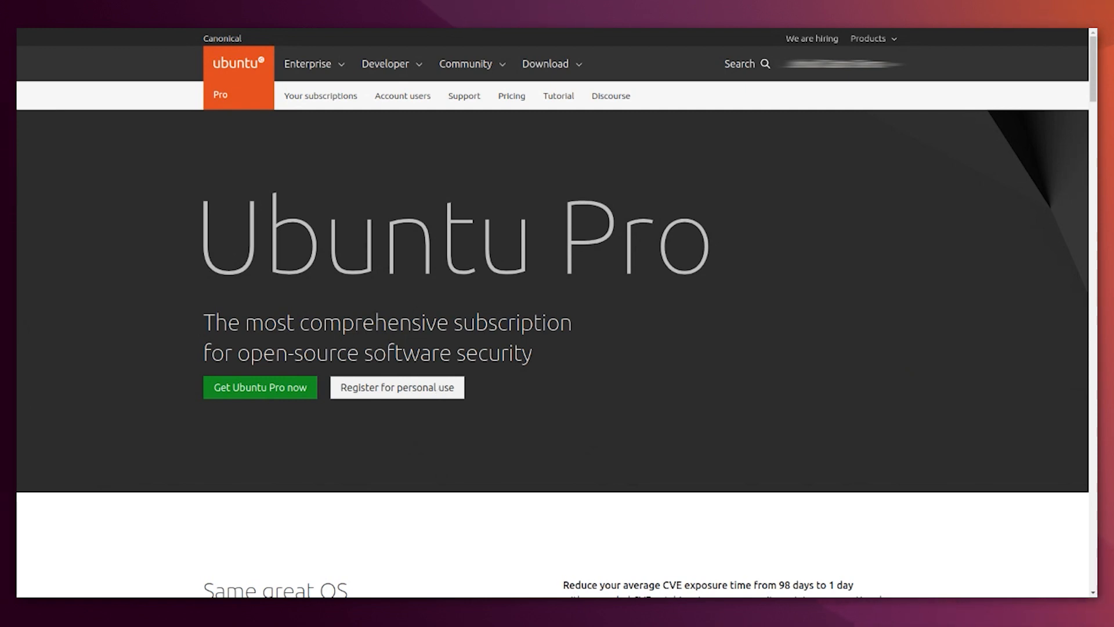
mouse_move(809, 171)
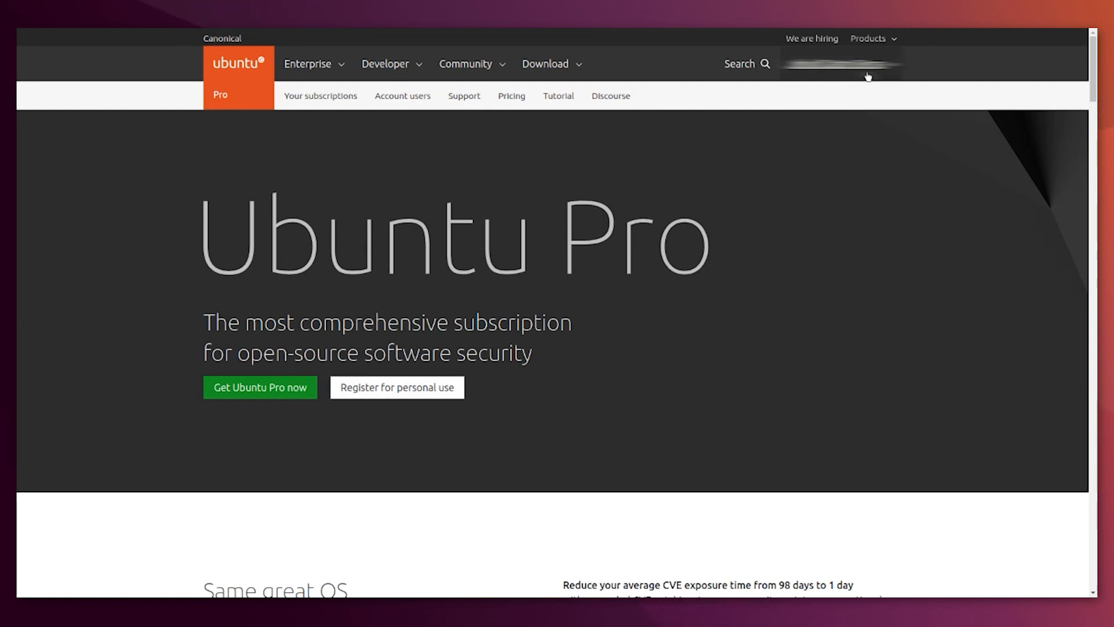
View the Free Personal Token under Your subscriptions, including its attach command
left_click(841, 64)
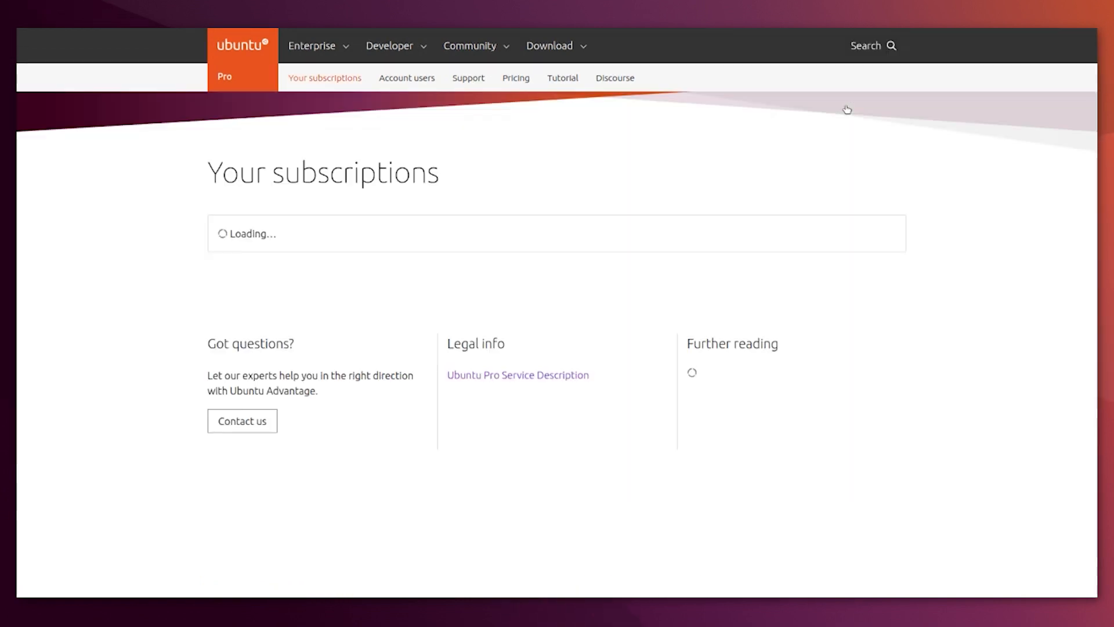
scroll("down", 3)
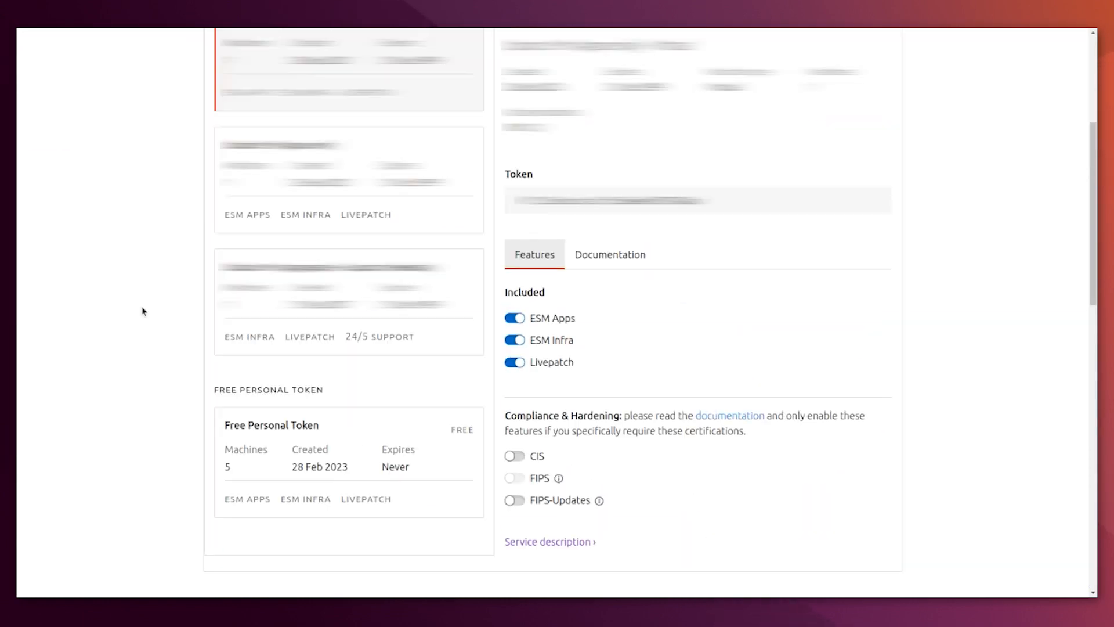
scroll("down", 3)
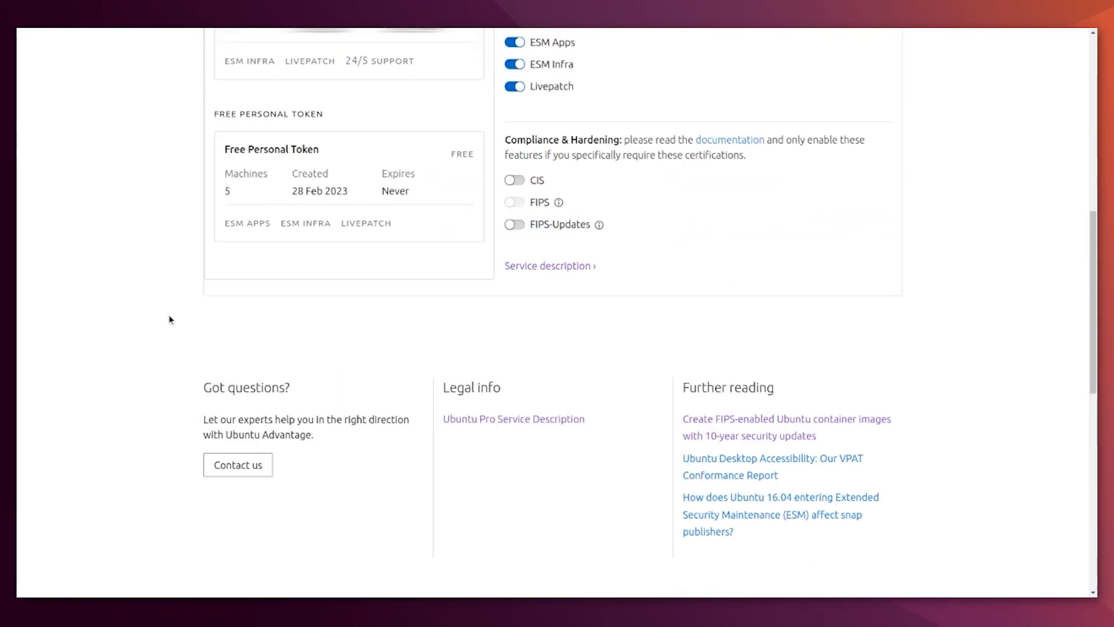
mouse_move(230, 188)
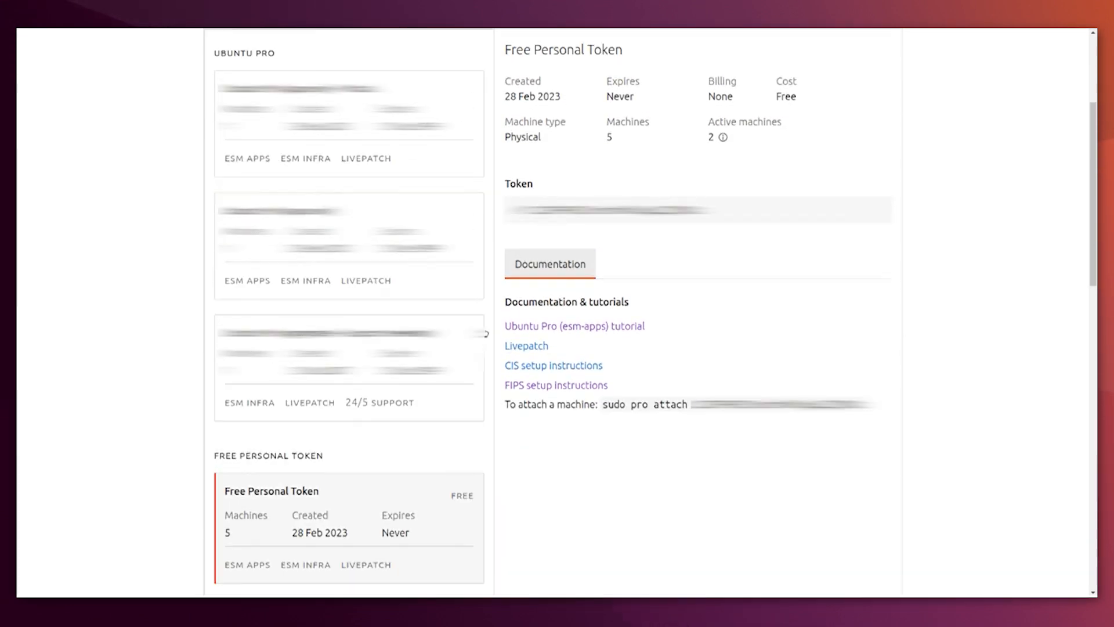
scroll("down", 3)
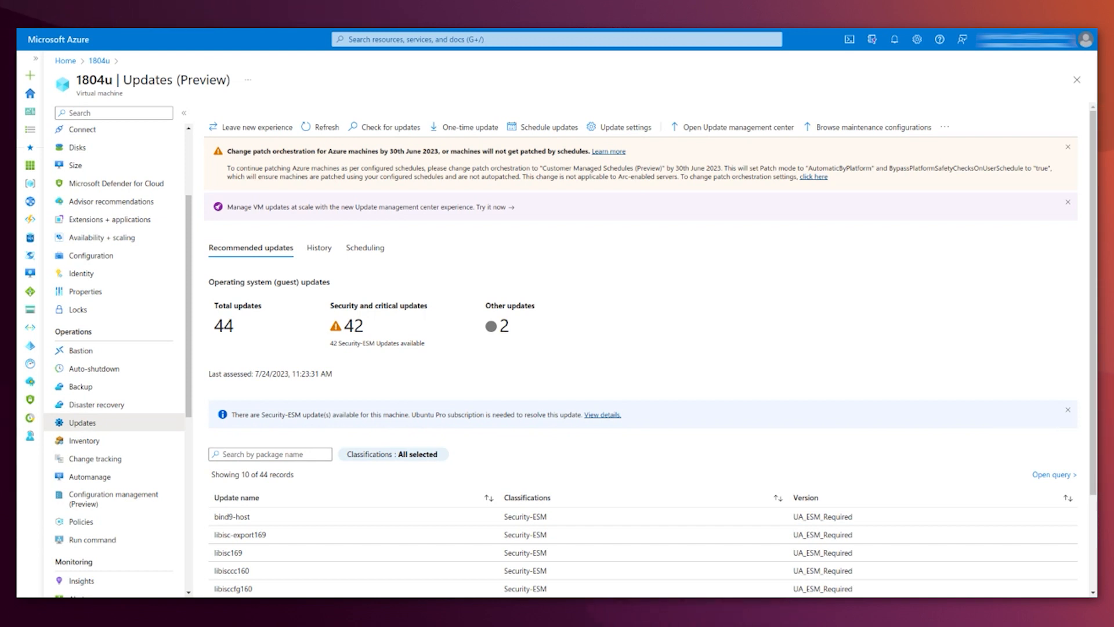
mouse_move(359, 391)
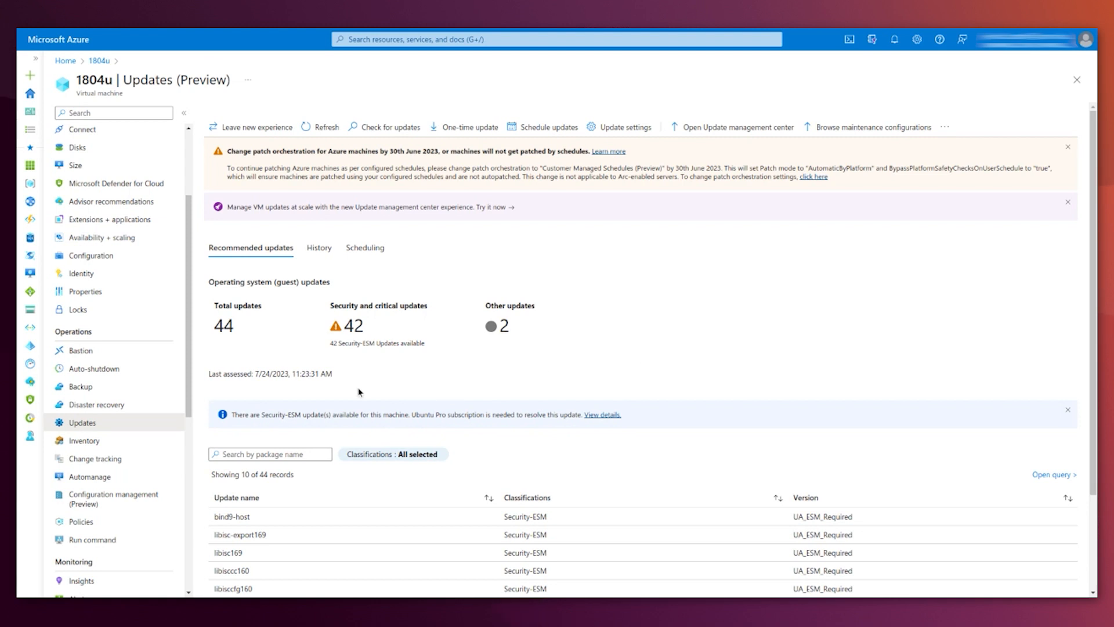
Run the 'sudo pro attach' Linux shell script on 1804u via Run command
left_click(92, 540)
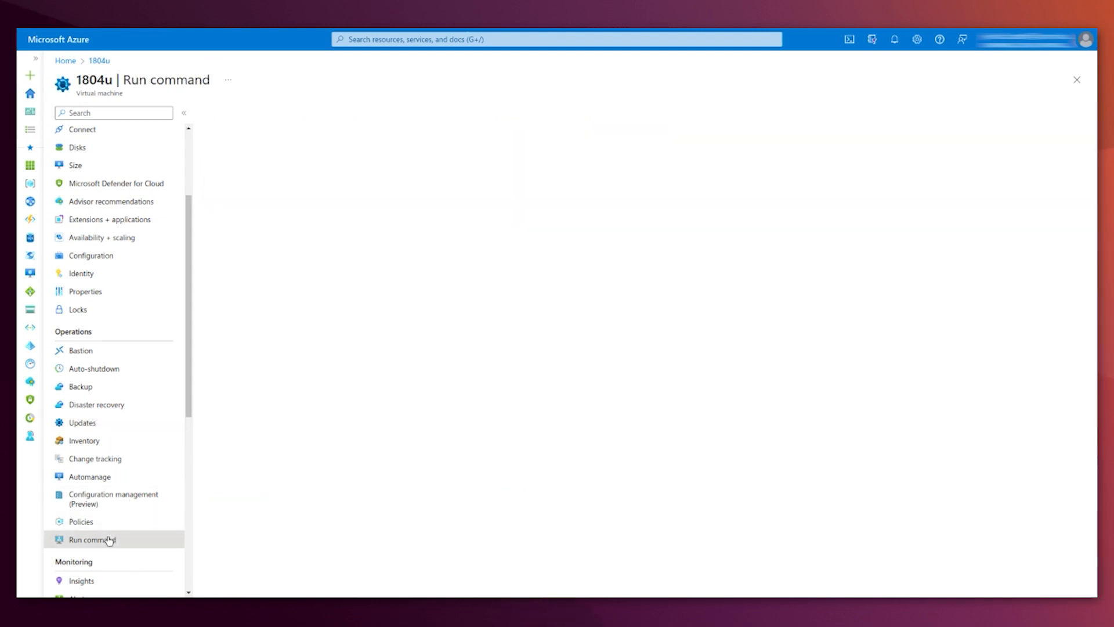
left_click(92, 540)
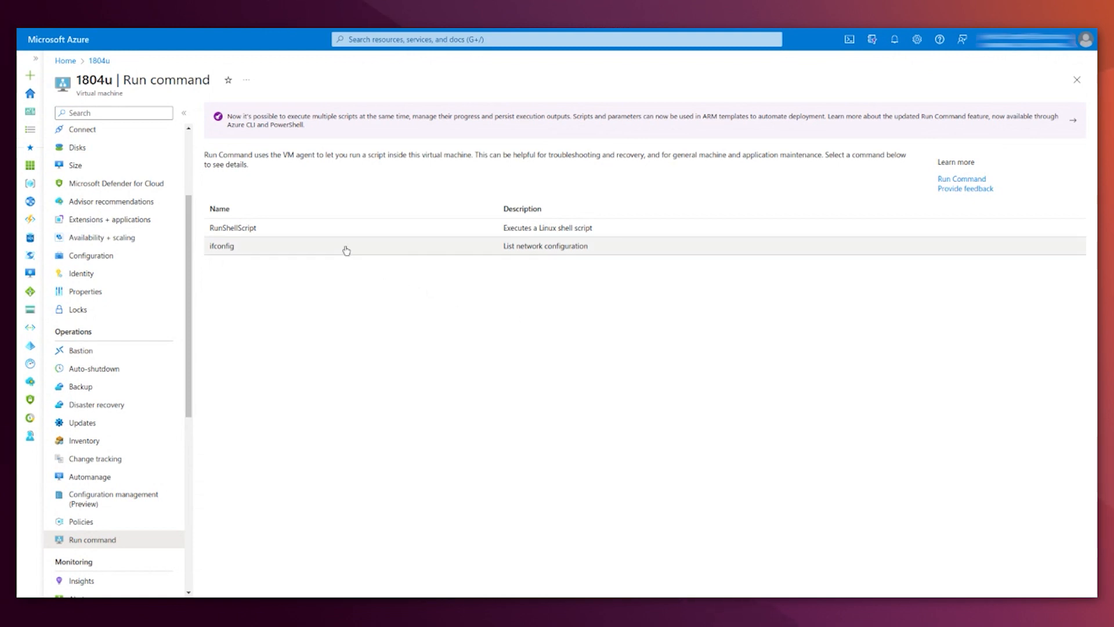
left_click(232, 228)
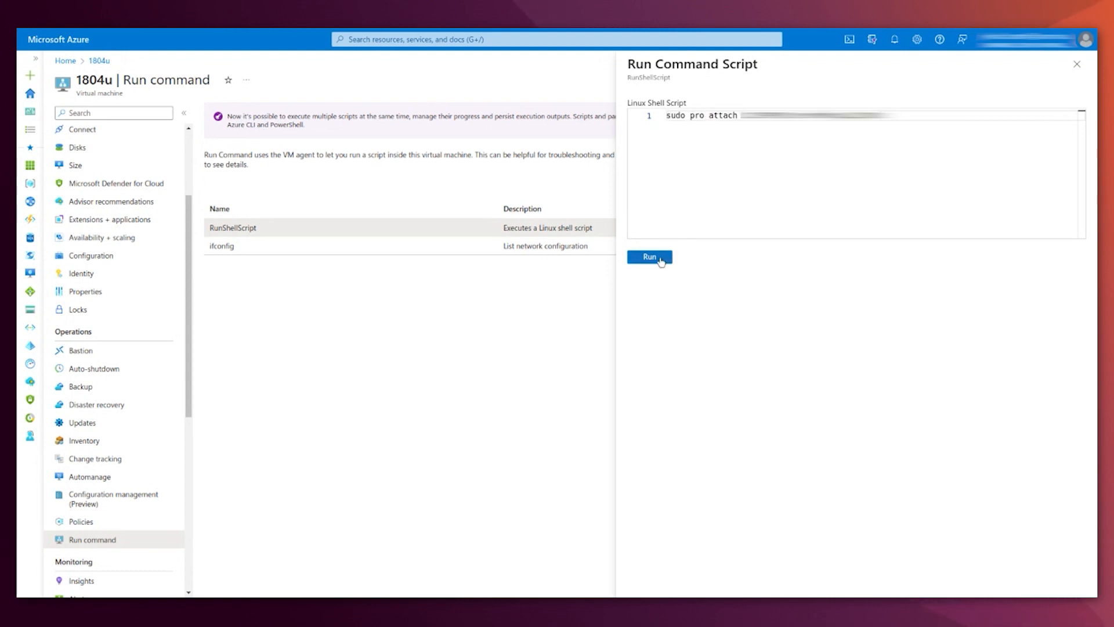
left_click(648, 257)
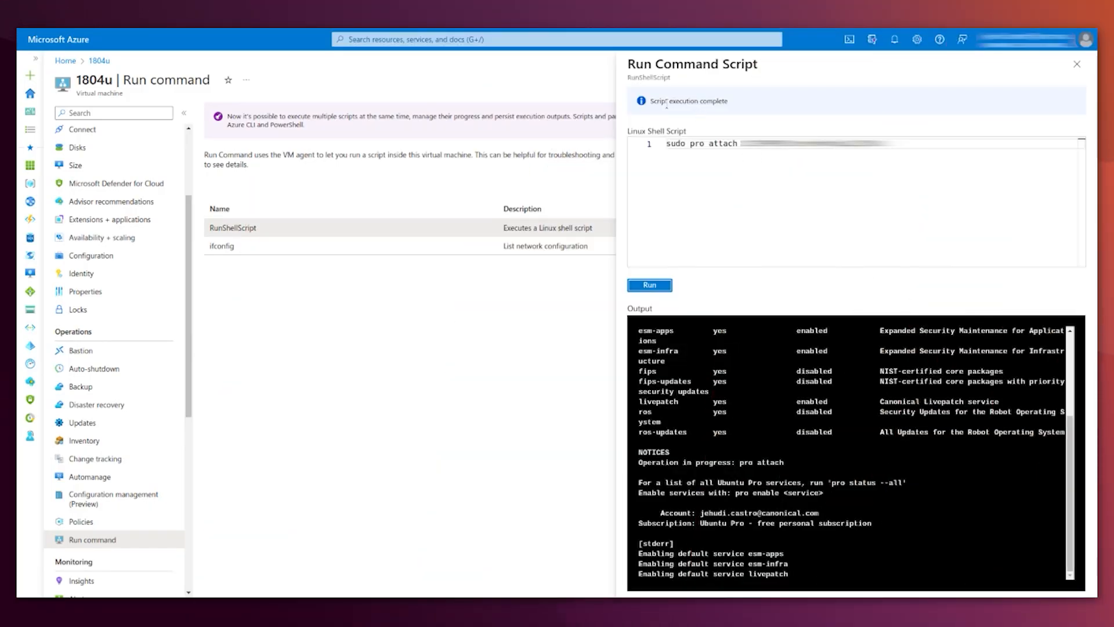
mouse_move(746, 299)
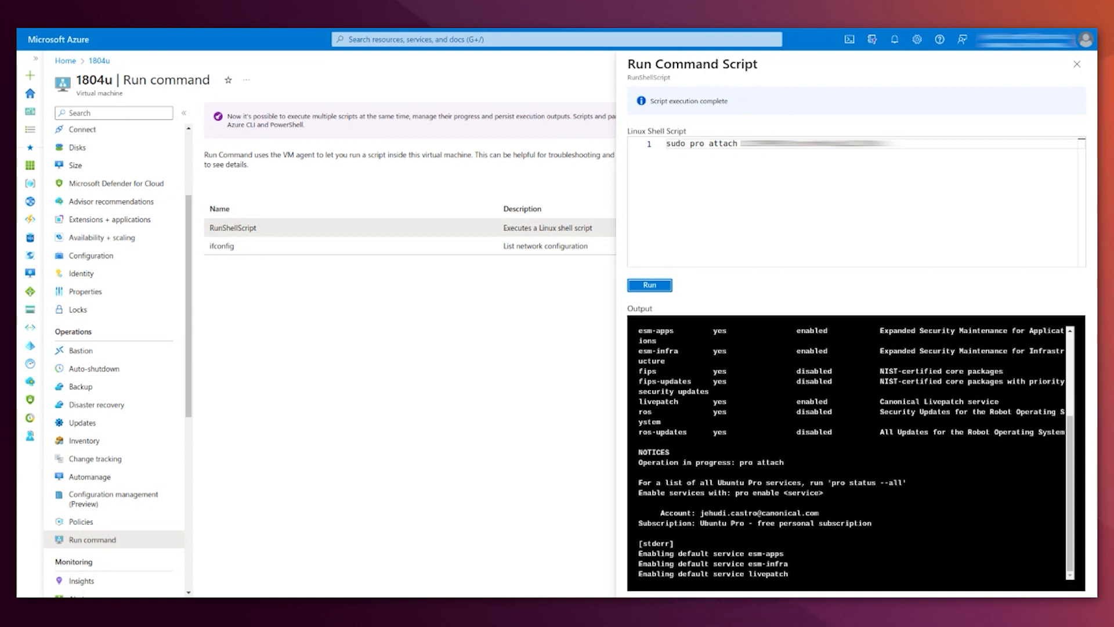
mouse_move(829, 420)
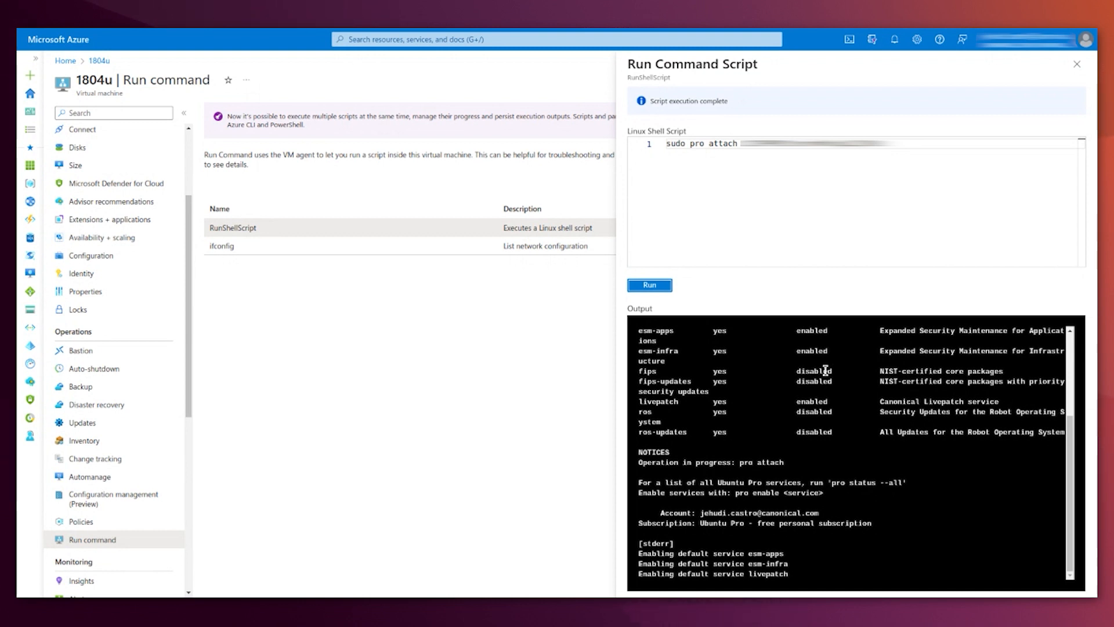
mouse_move(668, 398)
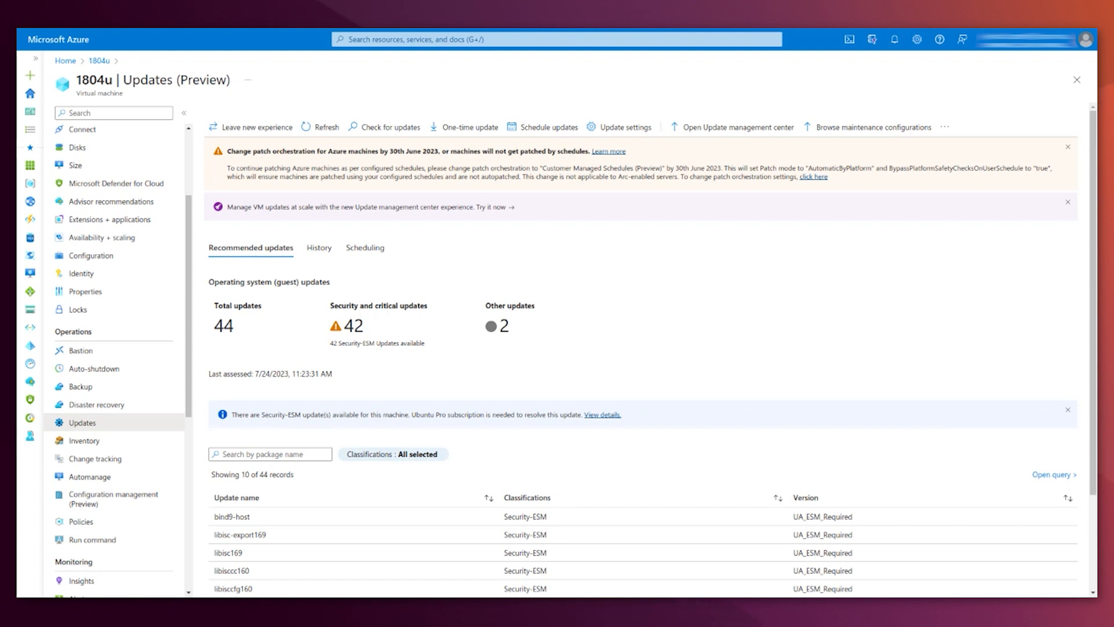
mouse_move(419, 289)
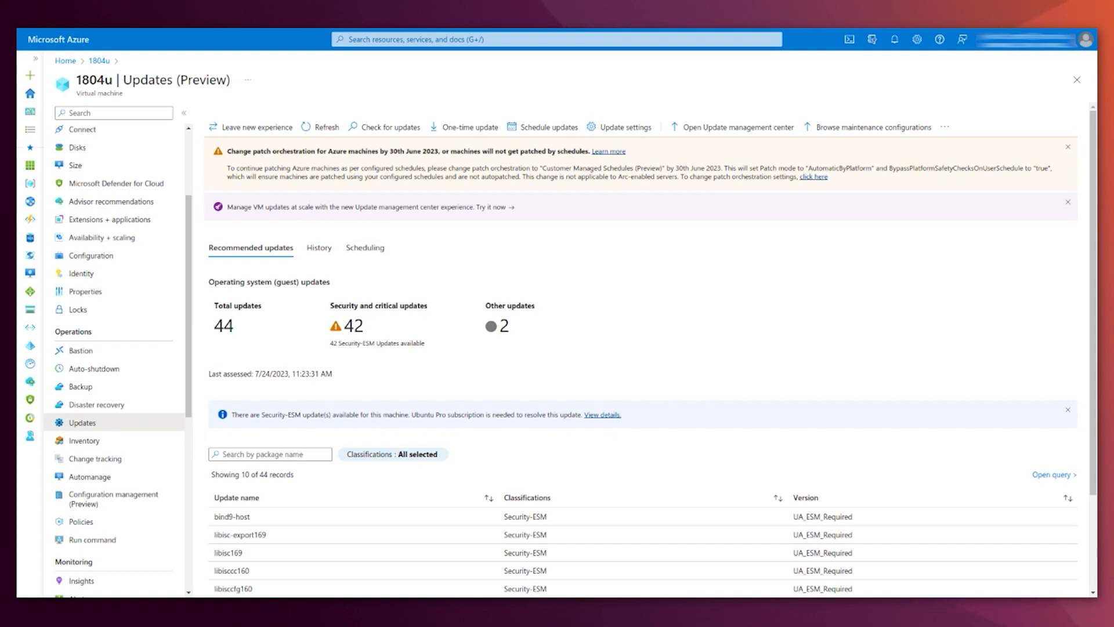
mouse_move(396, 141)
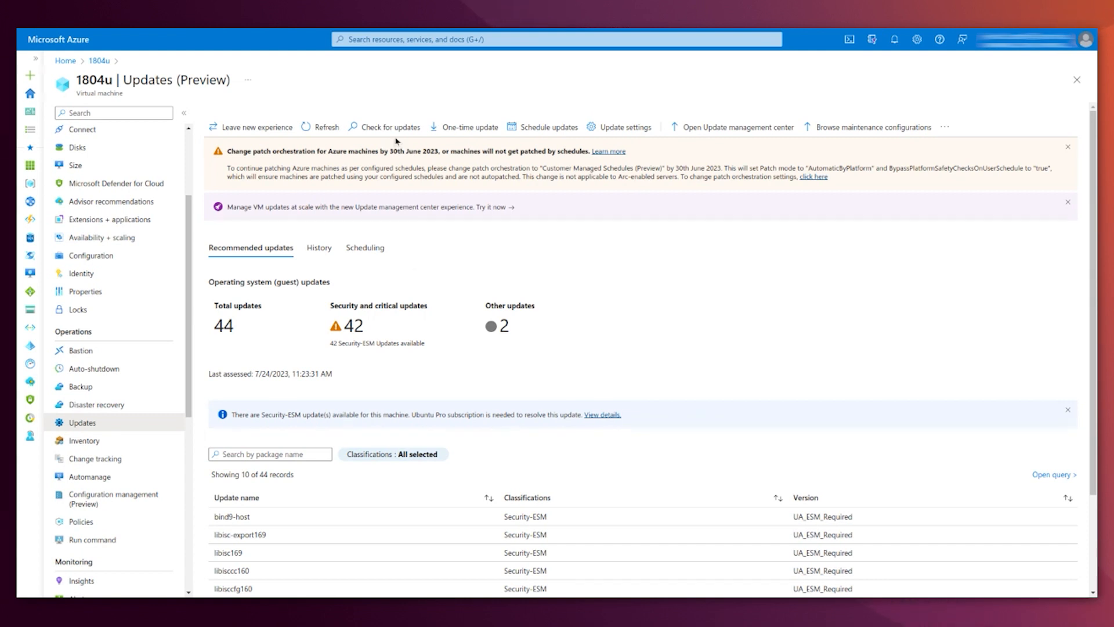
mouse_move(638, 416)
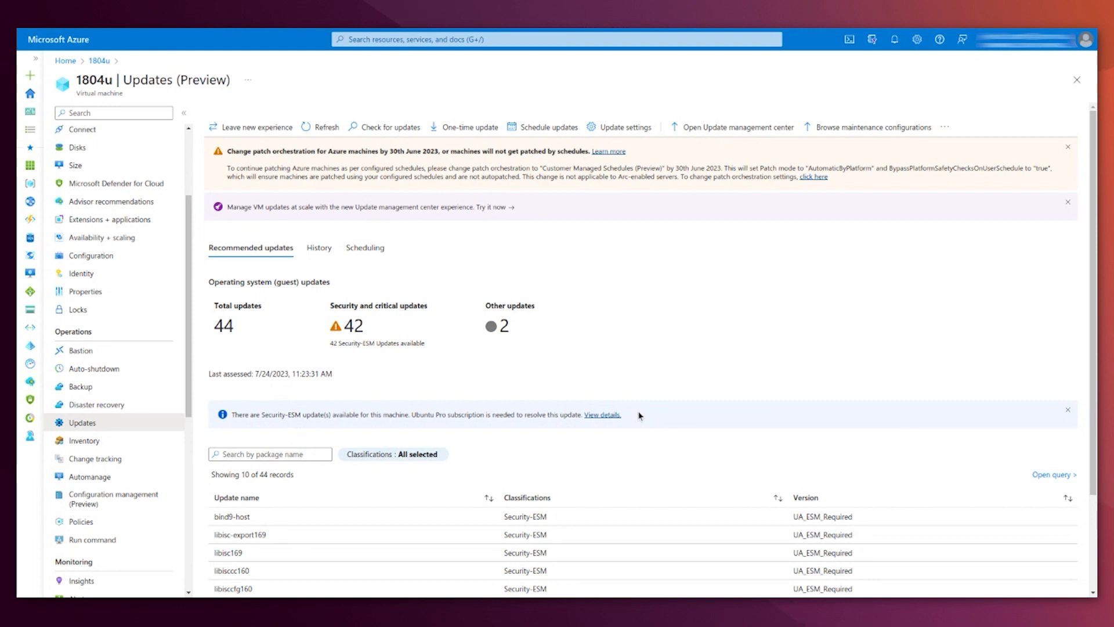
Highlight the notice that the 42 Security-ESM updates require Ubuntu Pro
triple_click(425, 414)
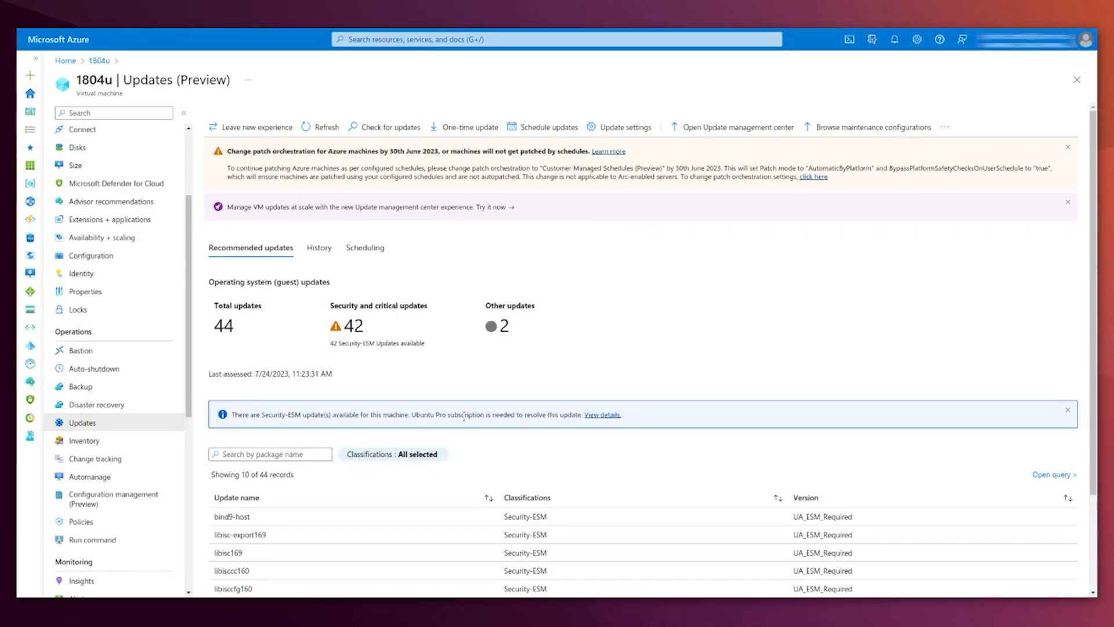
mouse_move(637, 316)
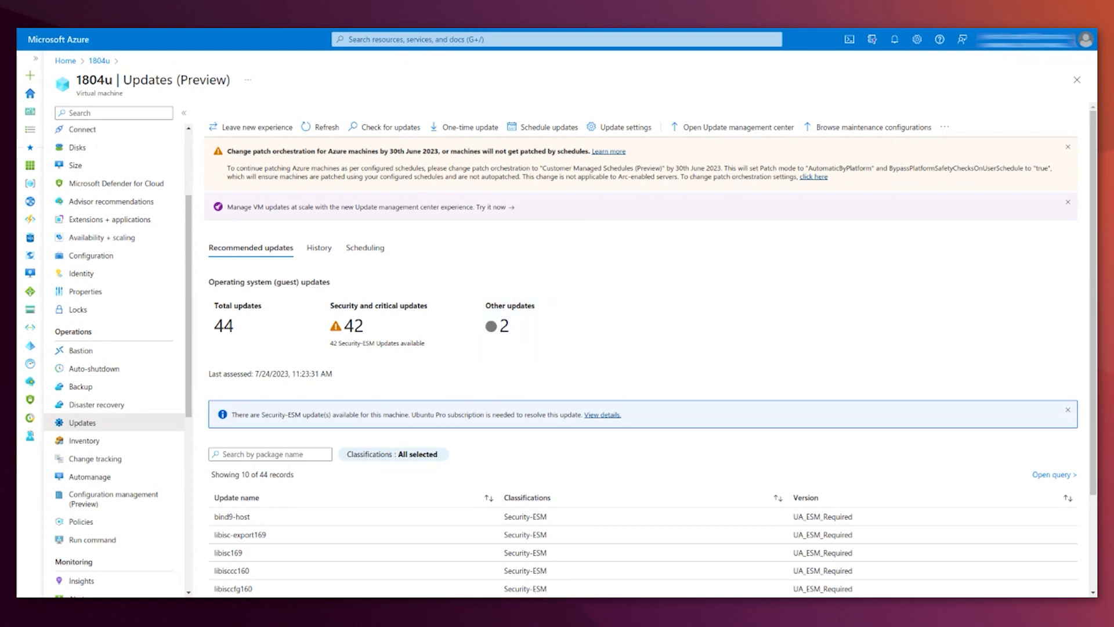
mouse_move(464, 127)
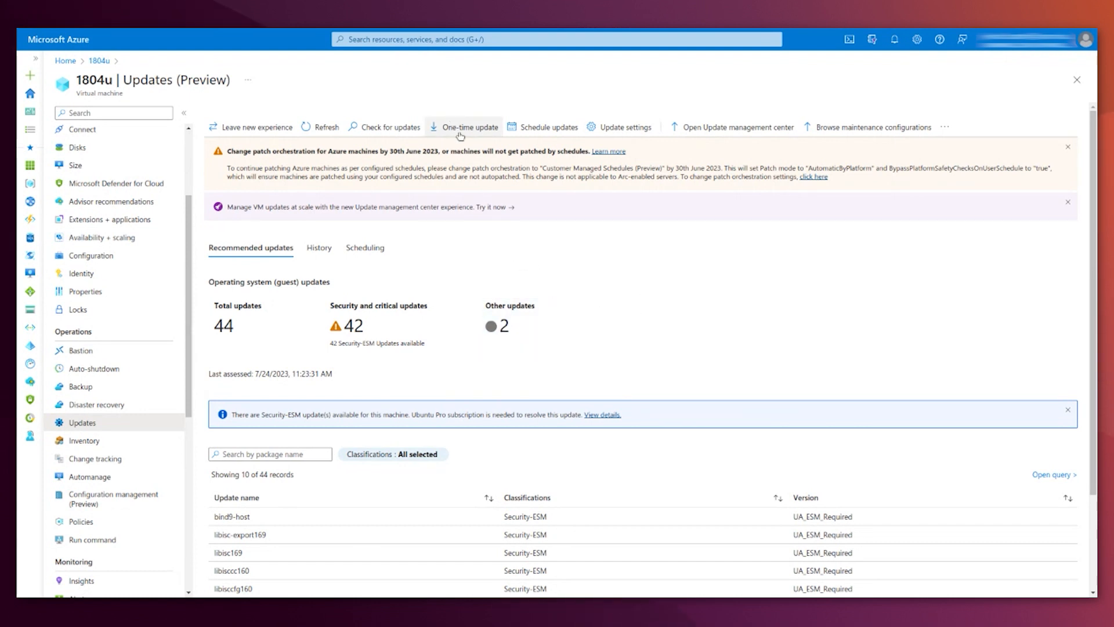
Start a one-time update for the 1804u machine with all 44 updates selected
left_click(469, 127)
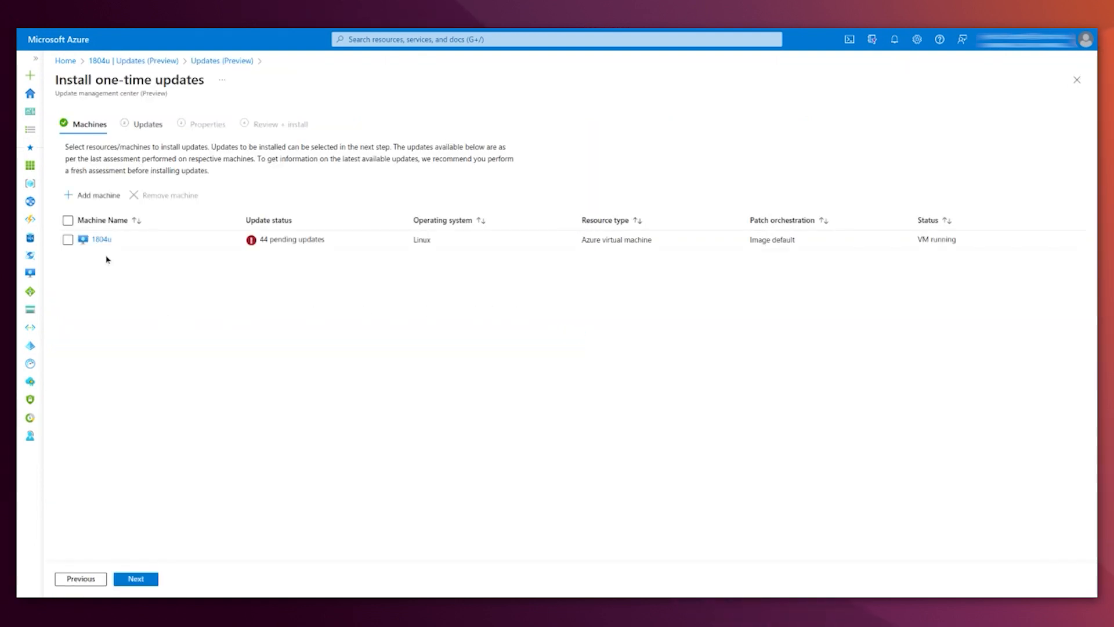
left_click(67, 239)
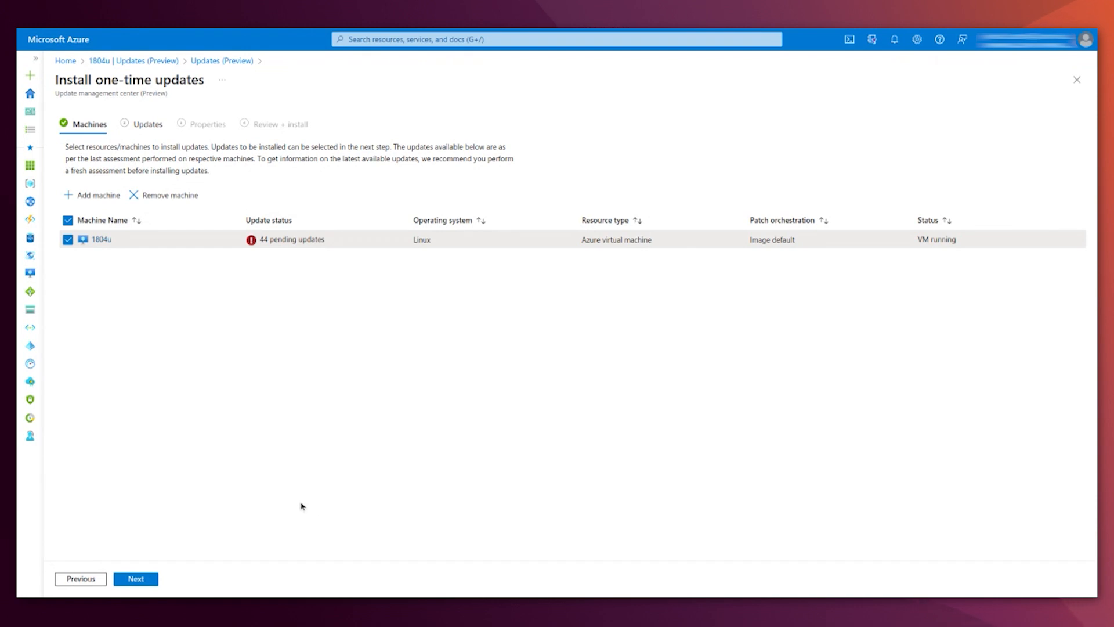
mouse_move(102, 268)
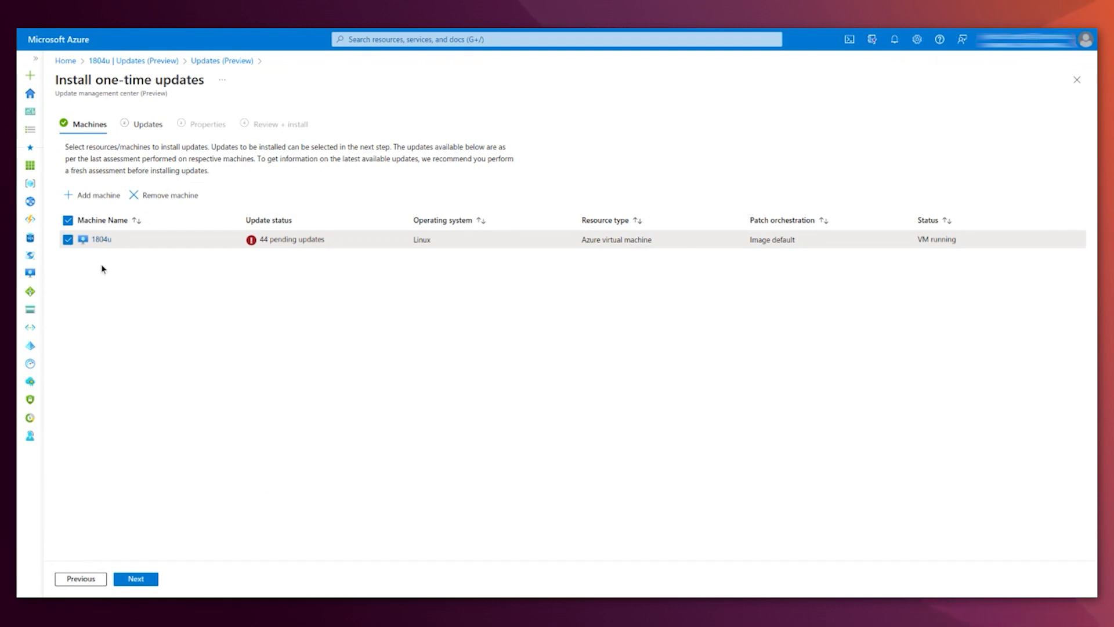
mouse_move(230, 340)
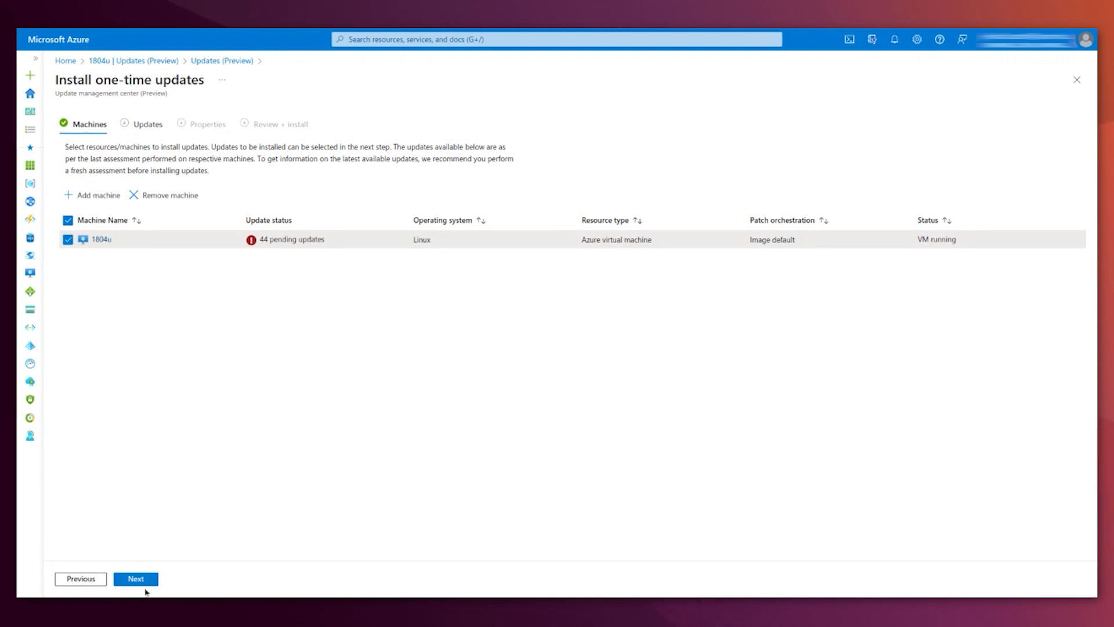
left_click(134, 578)
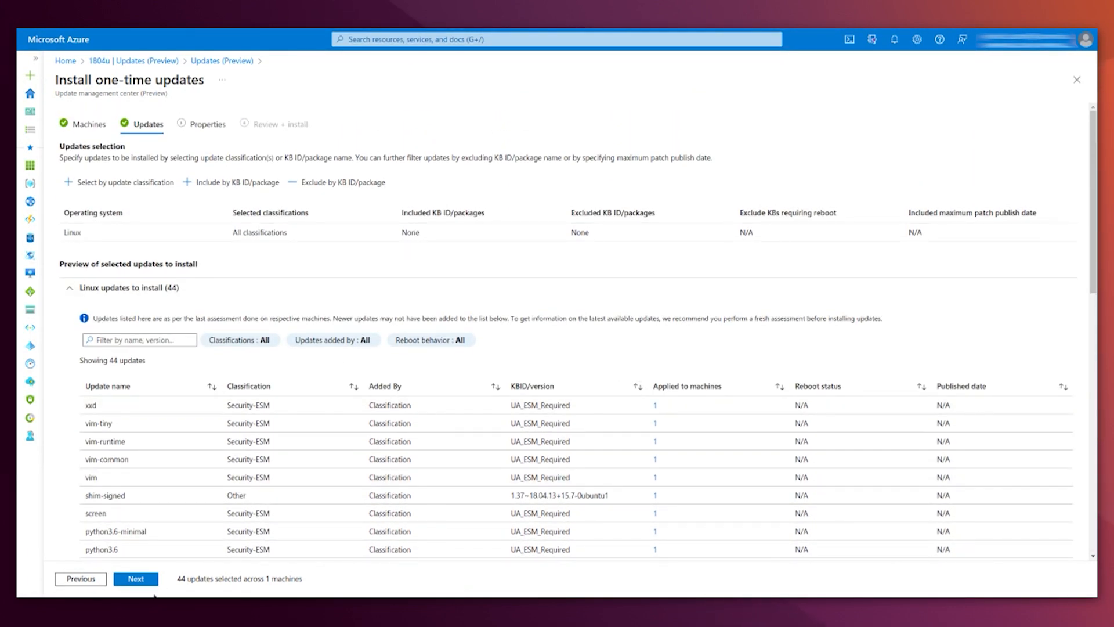
left_click(135, 578)
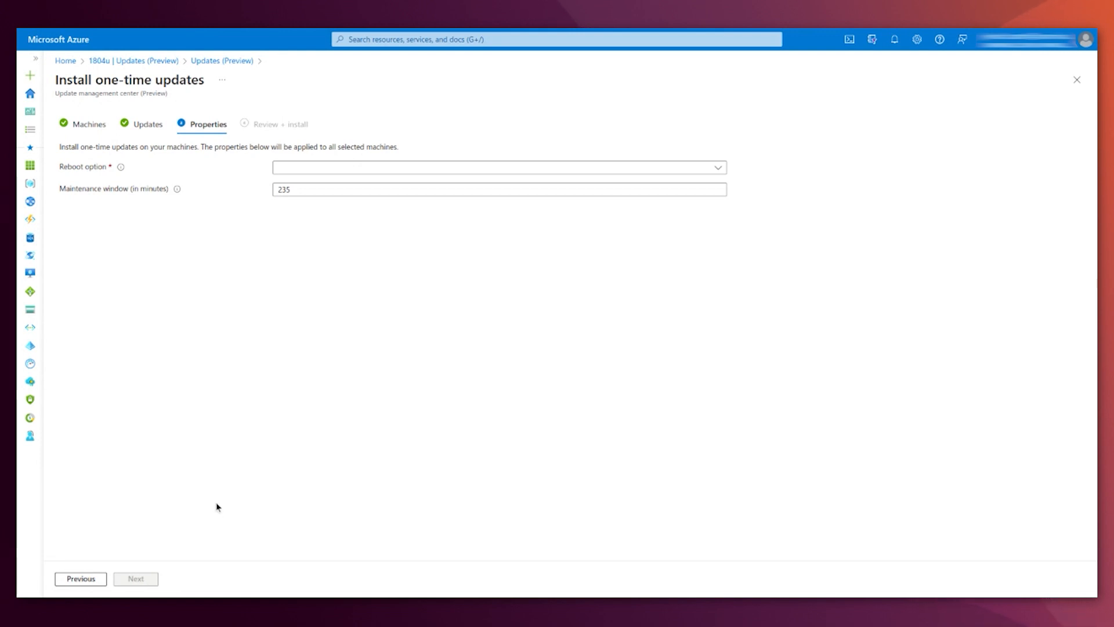
mouse_move(141, 267)
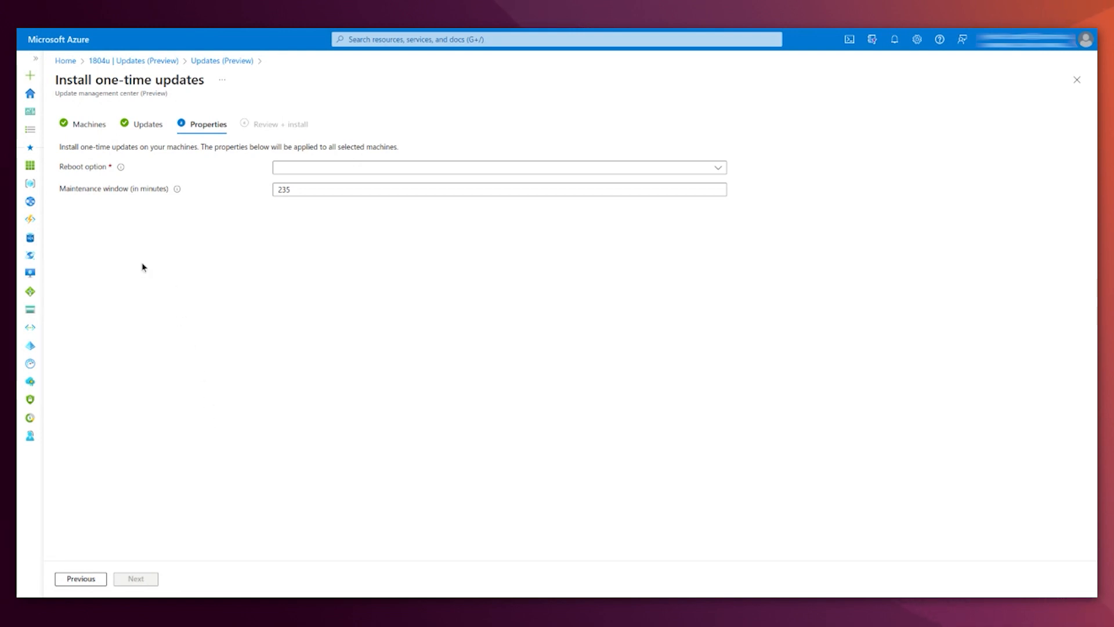
mouse_move(344, 171)
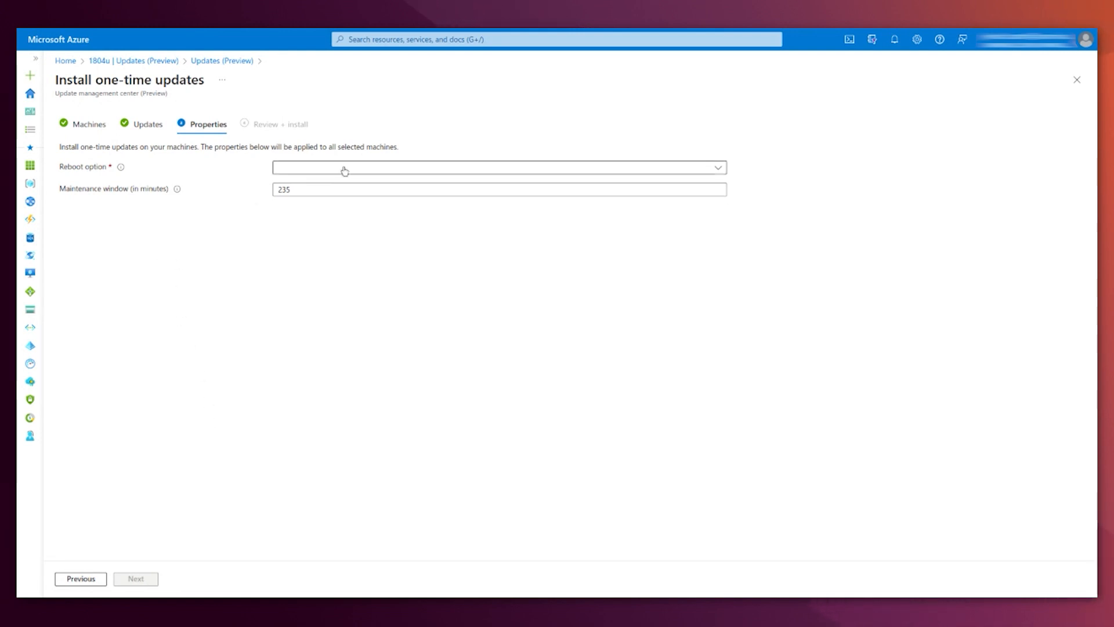
Set Reboot if required with a 60-minute maintenance window and submit the installation
left_click(499, 167)
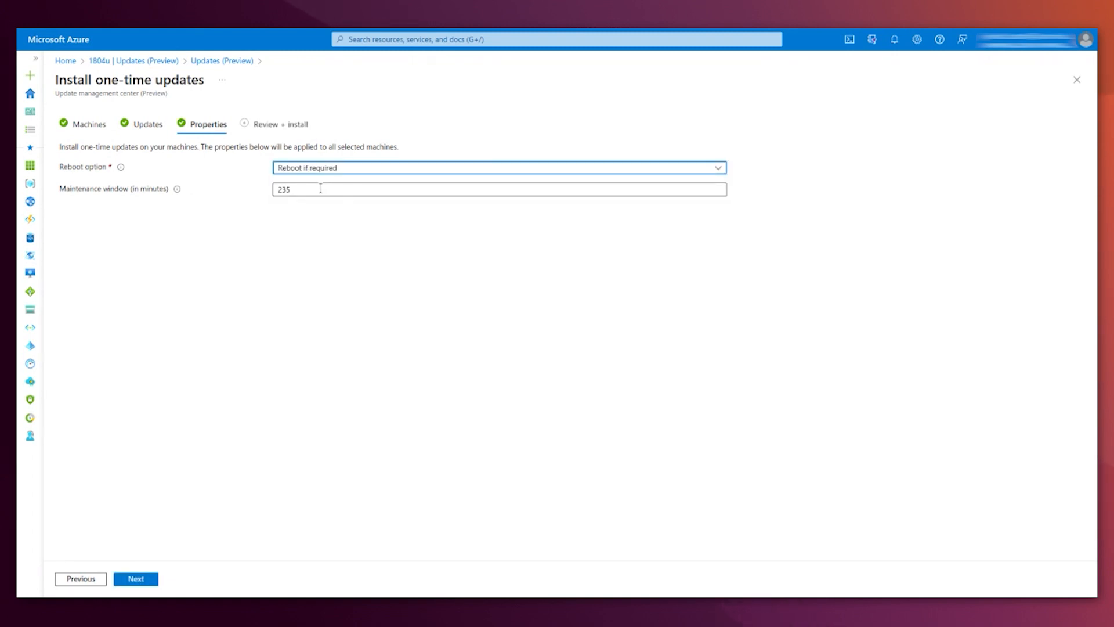
type("60")
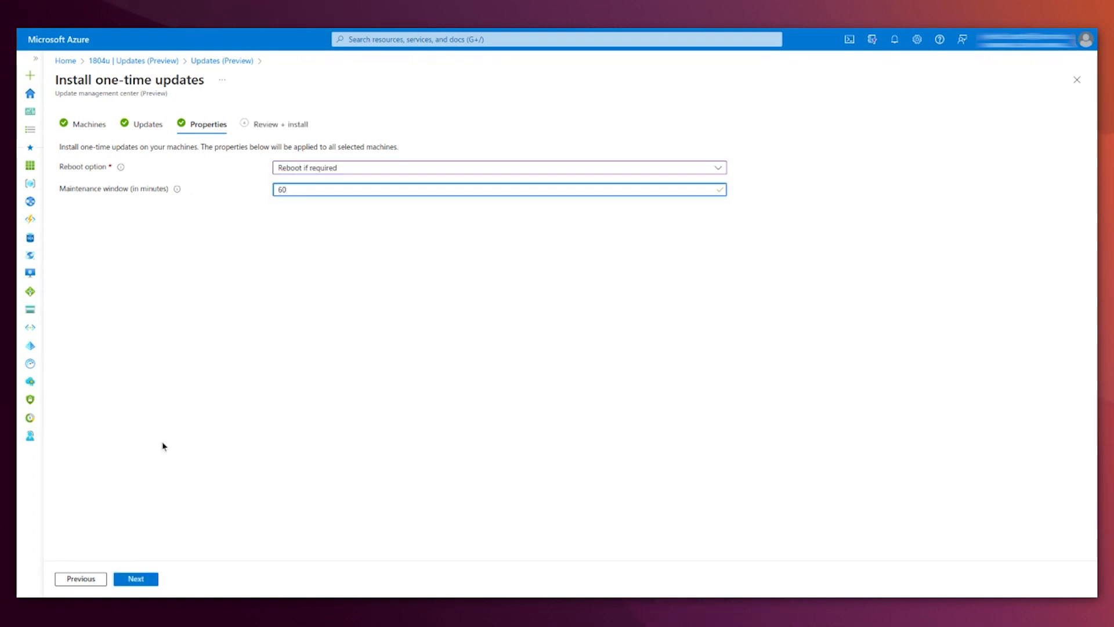
left_click(134, 578)
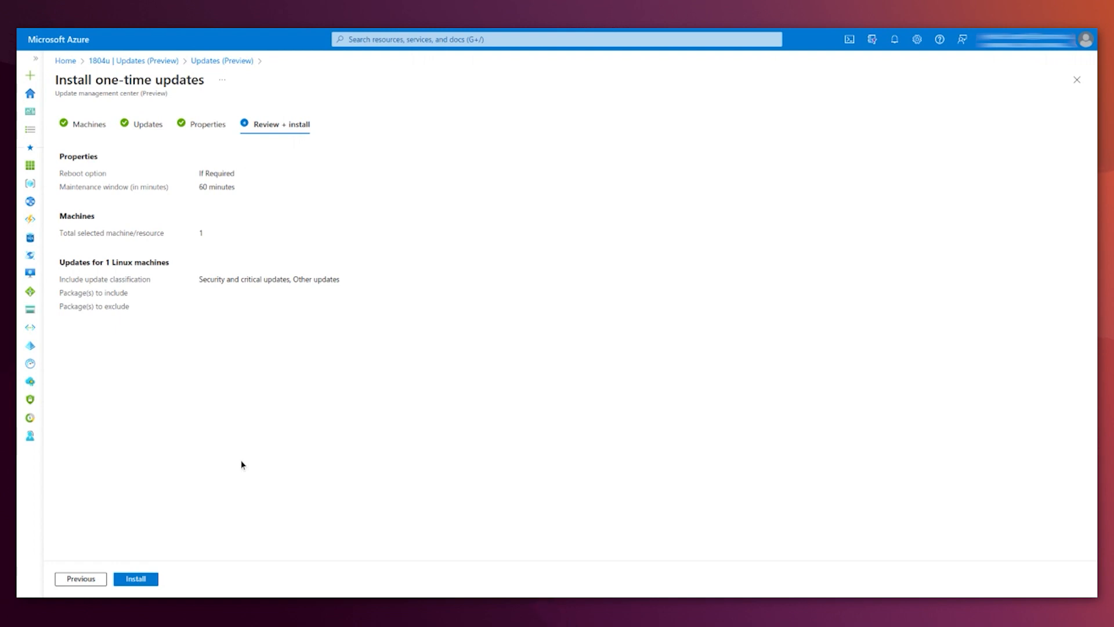
left_click(136, 578)
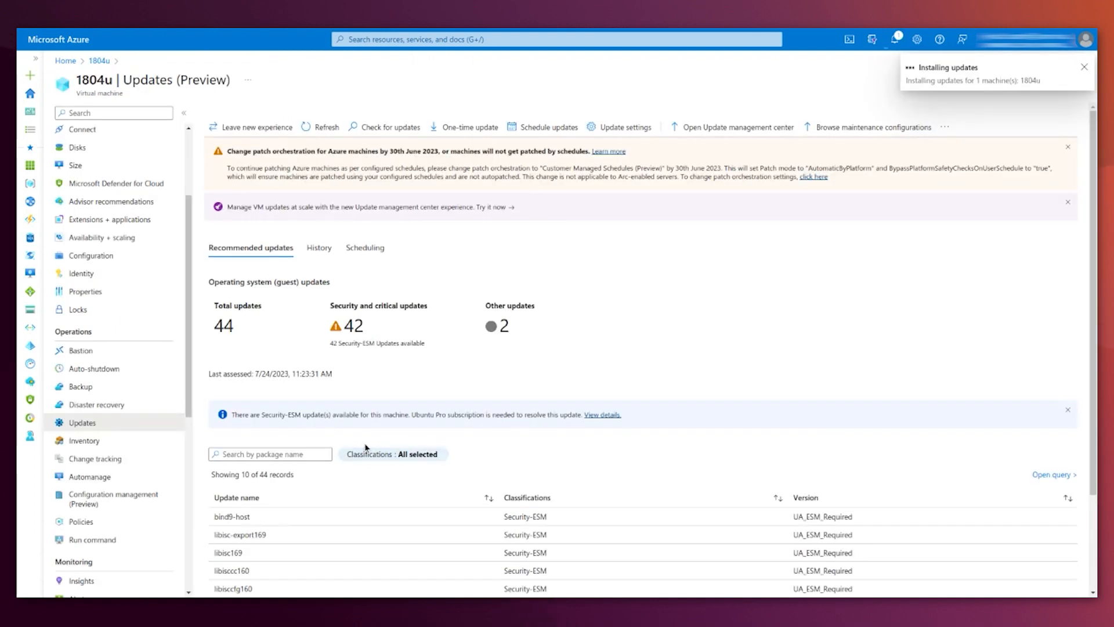